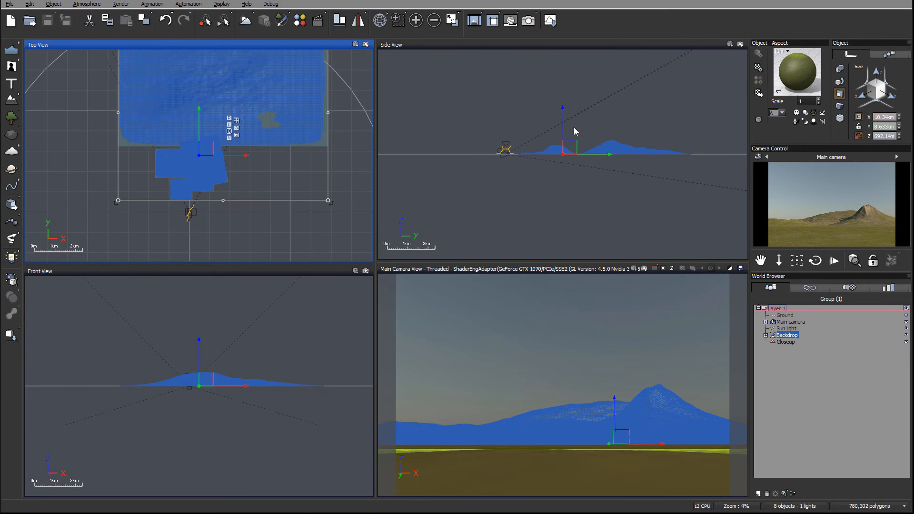
{"action": "mouse_move", "coordinate": [709, 304]}
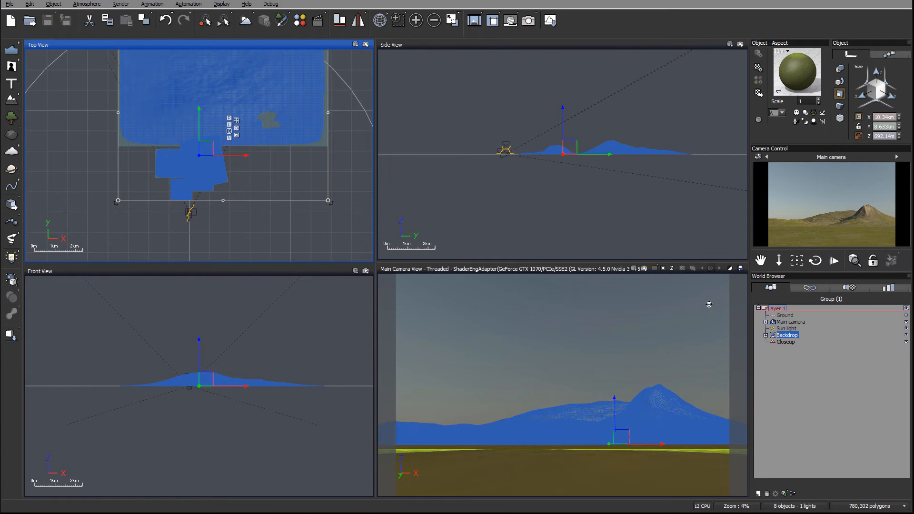
{"action": "mouse_move", "coordinate": [471, 313]}
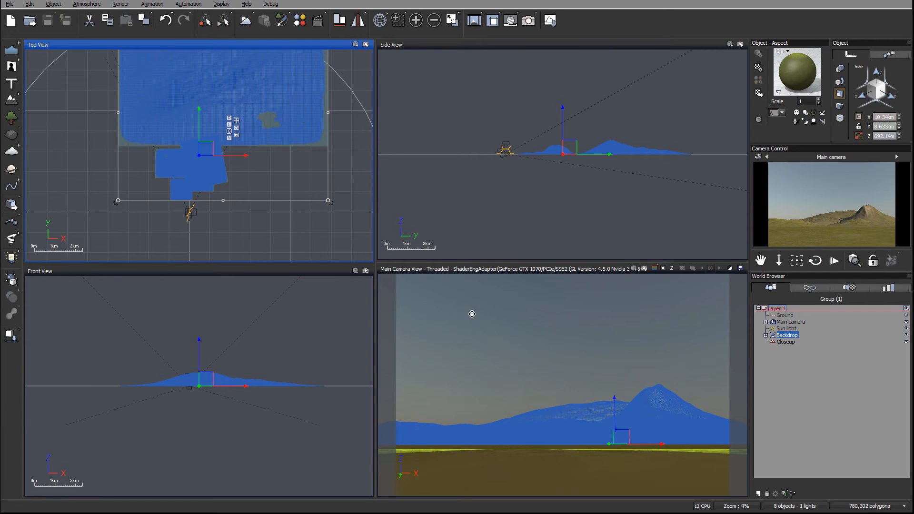
{"action": "mouse_move", "coordinate": [580, 160]}
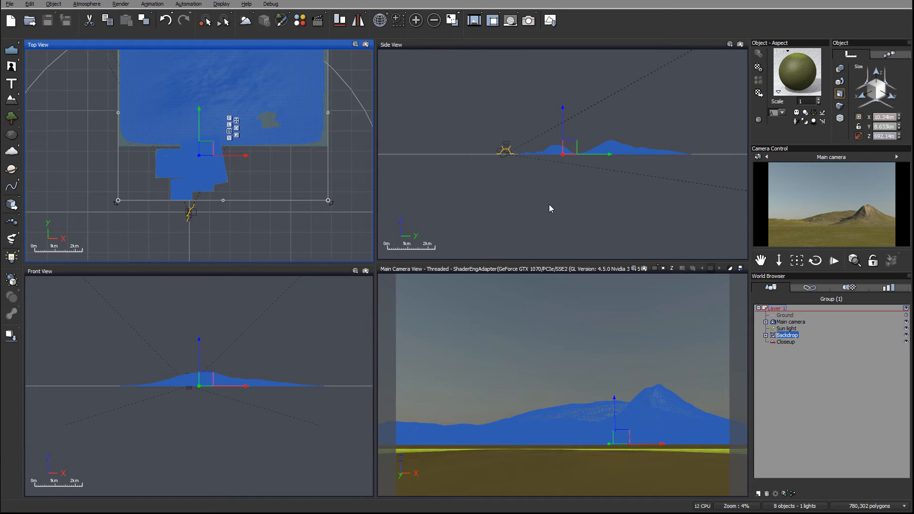
{"action": "mouse_move", "coordinate": [492, 176]}
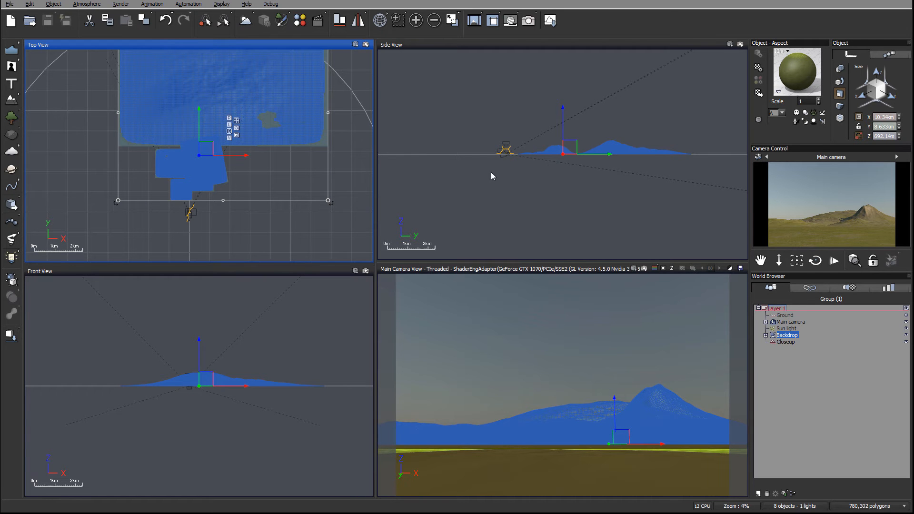
Expand the Backdrop group in the World Browser to reveal its five terrains.
{"action": "left_click", "coordinate": [766, 335]}
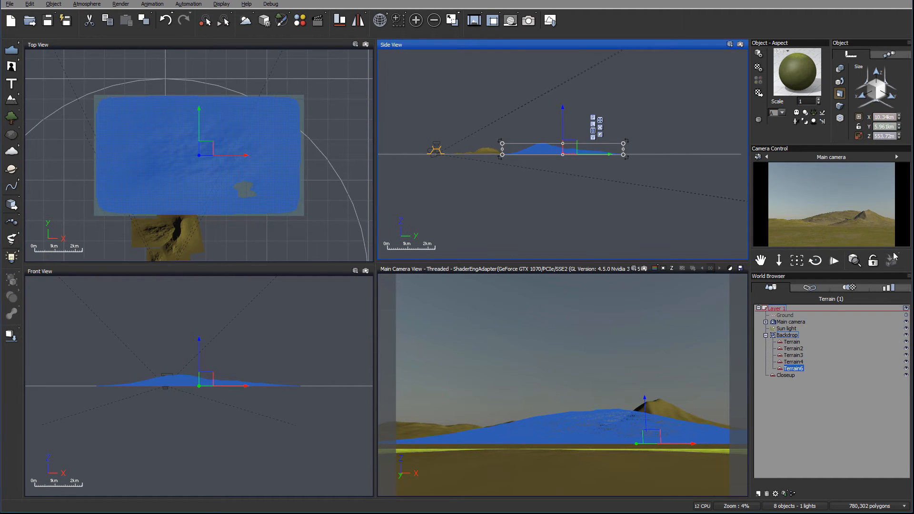
{"action": "mouse_move", "coordinate": [834, 222]}
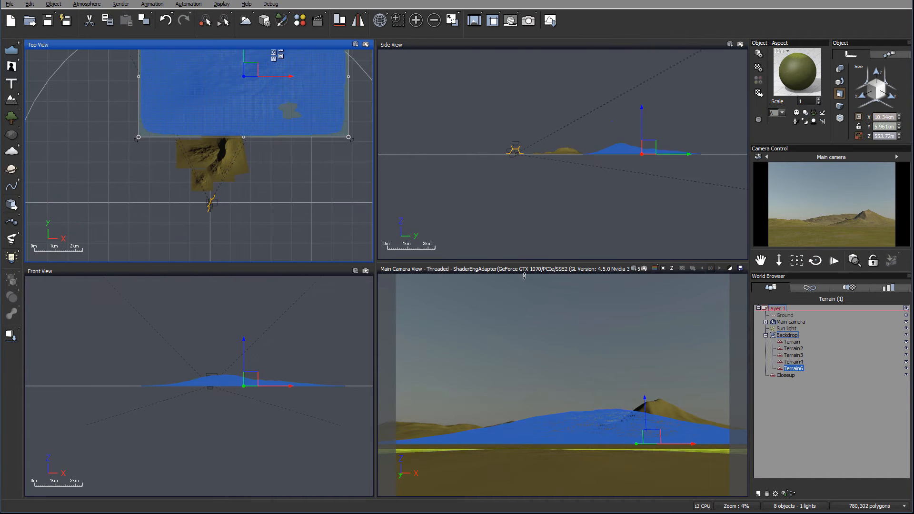
Select the Closeup group and browse the Plants library's Bushes collection, returning to Trees.
{"action": "left_click", "coordinate": [786, 375]}
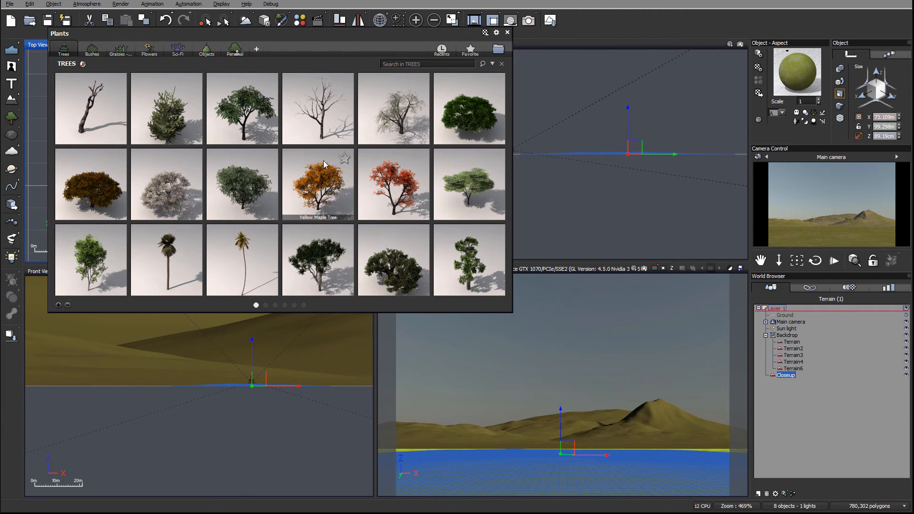
{"action": "mouse_move", "coordinate": [511, 310]}
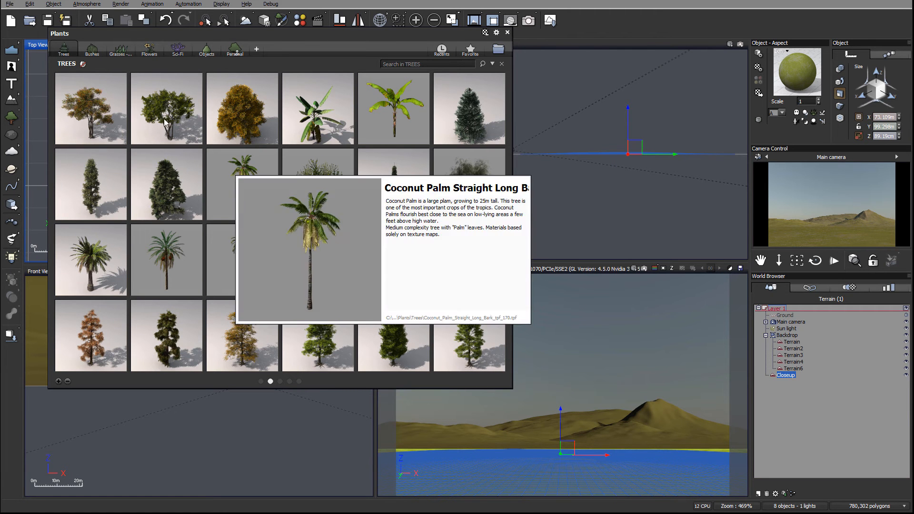
{"action": "left_click", "coordinate": [92, 49]}
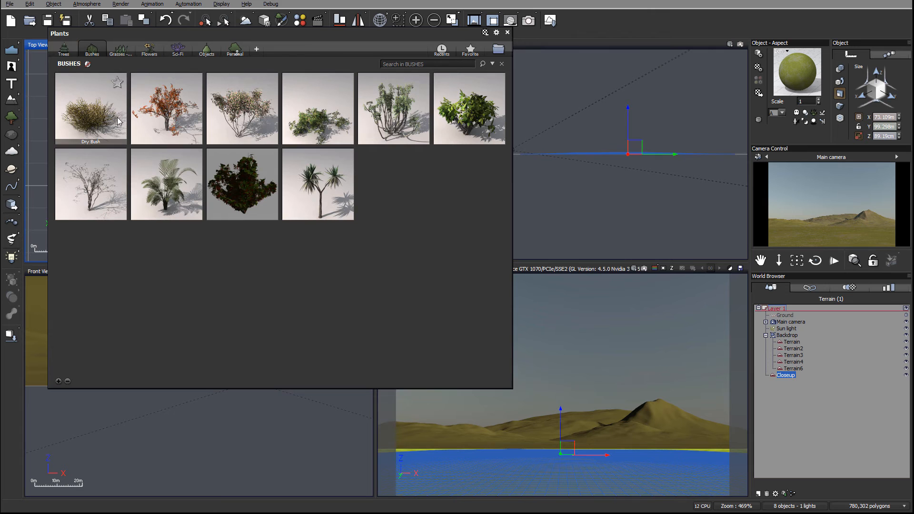
{"action": "mouse_move", "coordinate": [393, 108]}
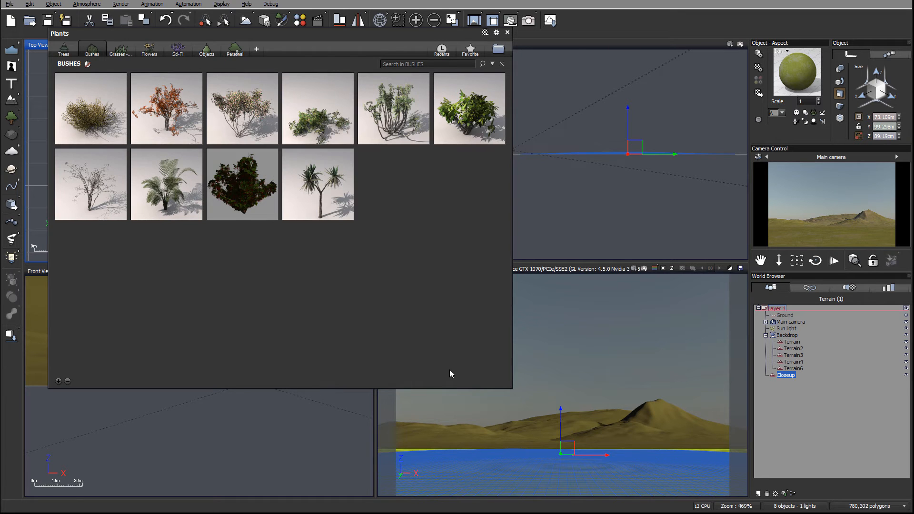
{"action": "mouse_move", "coordinate": [396, 186]}
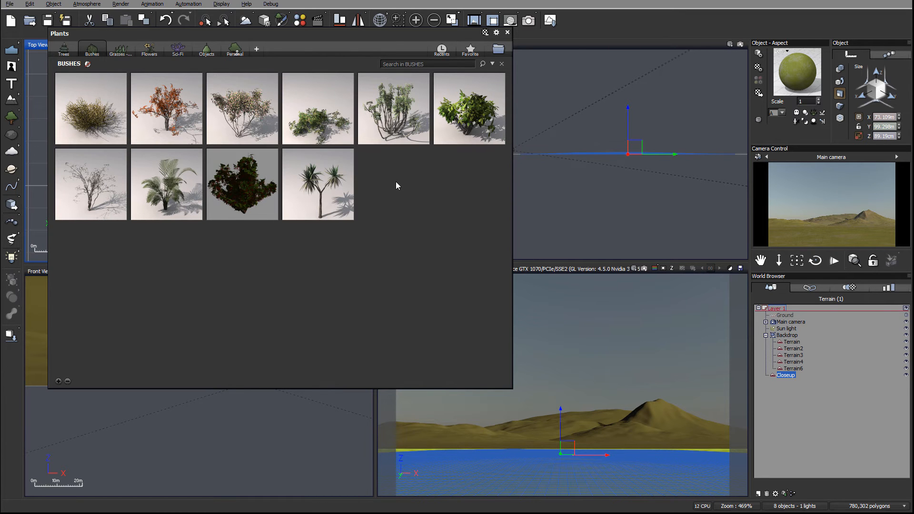
{"action": "left_click", "coordinate": [64, 49]}
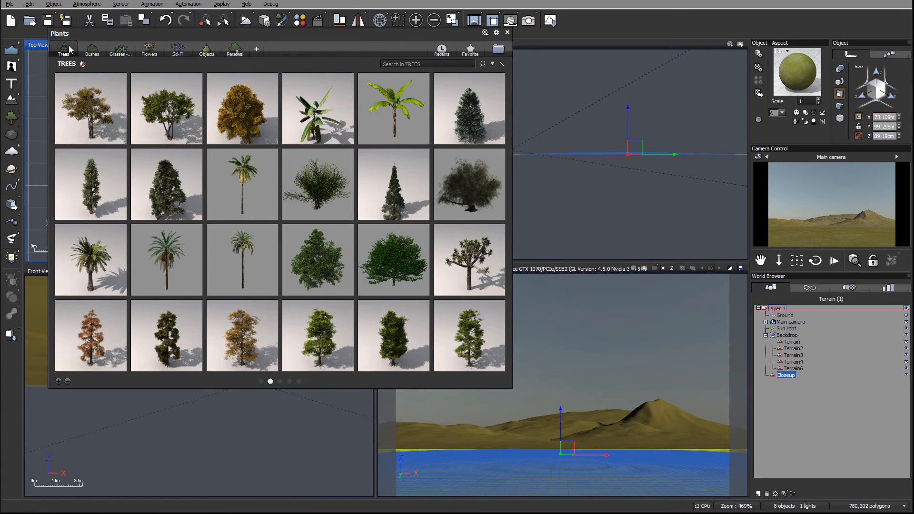
{"action": "mouse_move", "coordinate": [162, 112]}
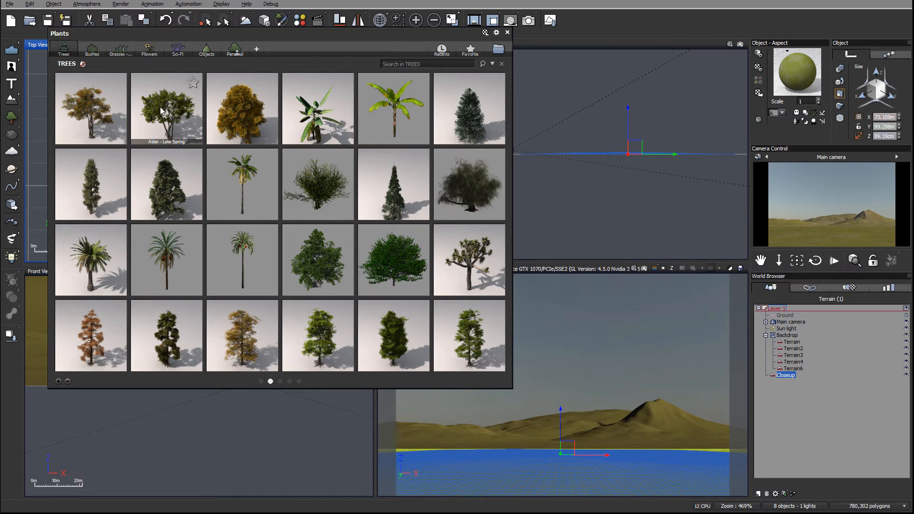
Add an Alder - Late Spring tree framing the left side of the shot.
{"action": "left_click", "coordinate": [505, 33]}
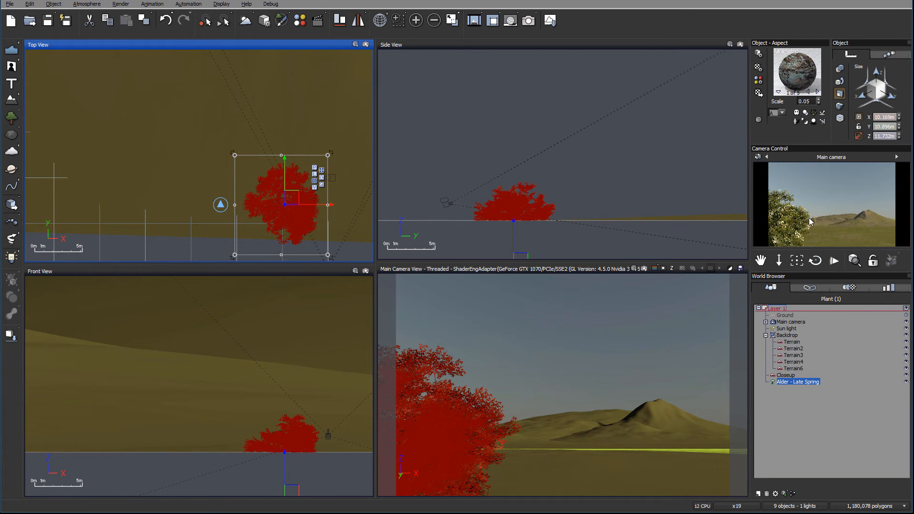
{"action": "mouse_move", "coordinate": [801, 233]}
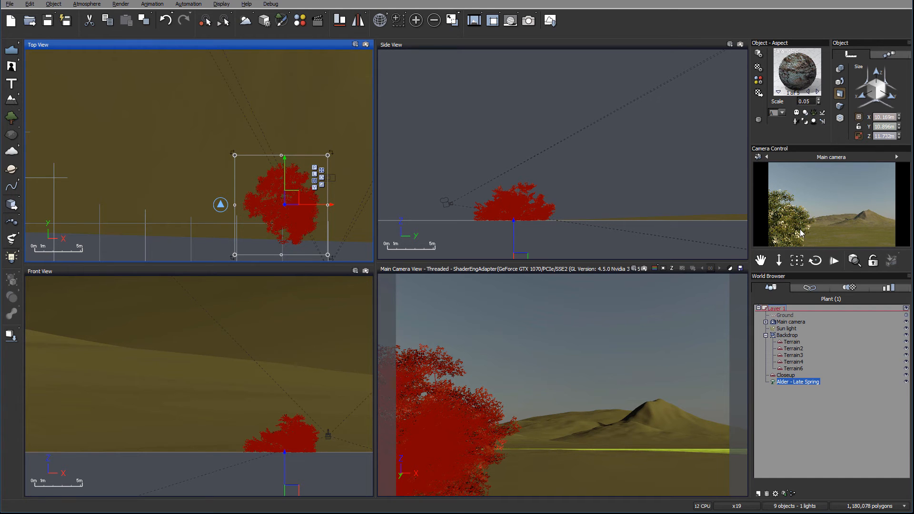
{"action": "mouse_move", "coordinate": [627, 196]}
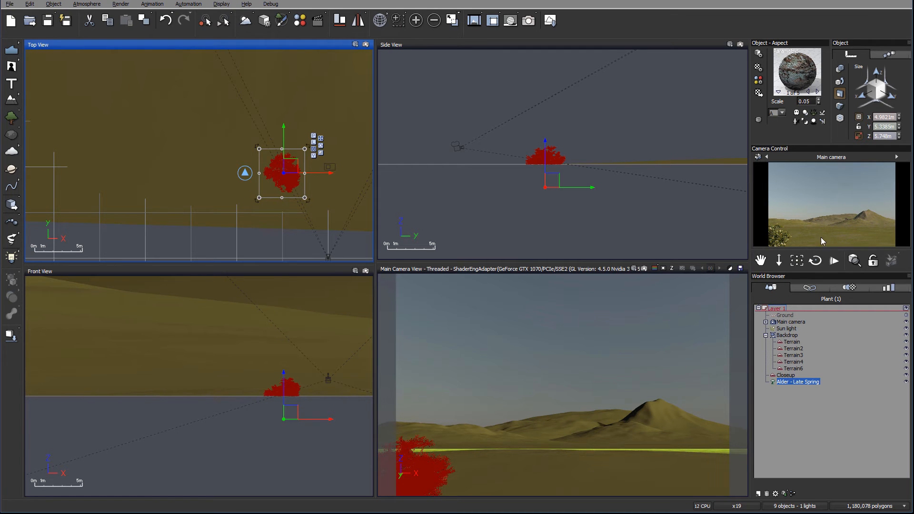
{"action": "mouse_move", "coordinate": [352, 180]}
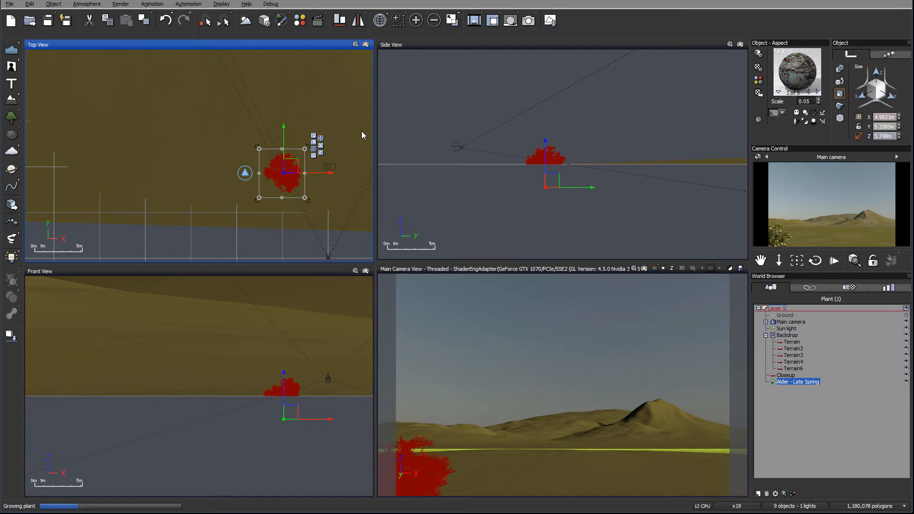
{"action": "mouse_move", "coordinate": [316, 167]}
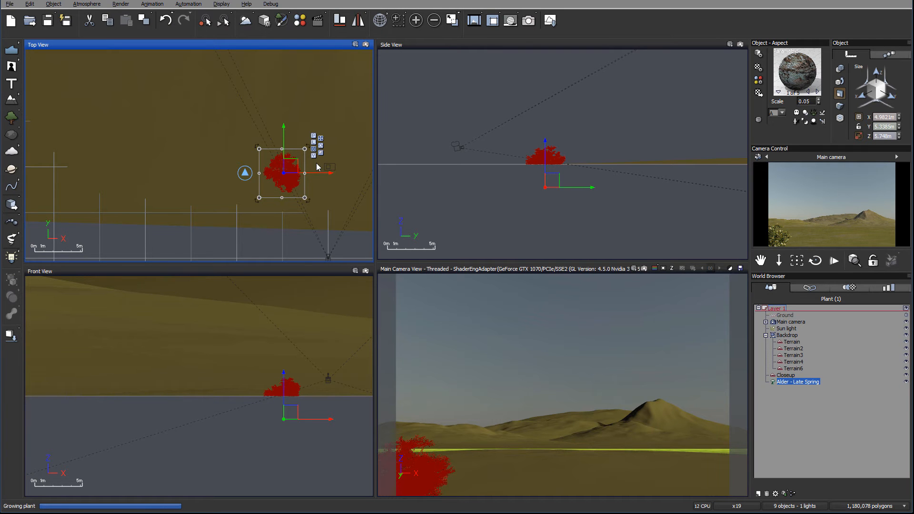
Move the duplicated alder into place beside the first one in the Top view.
{"action": "left_click_drag", "start_coordinate": [283, 170], "coordinate": [196, 156]}
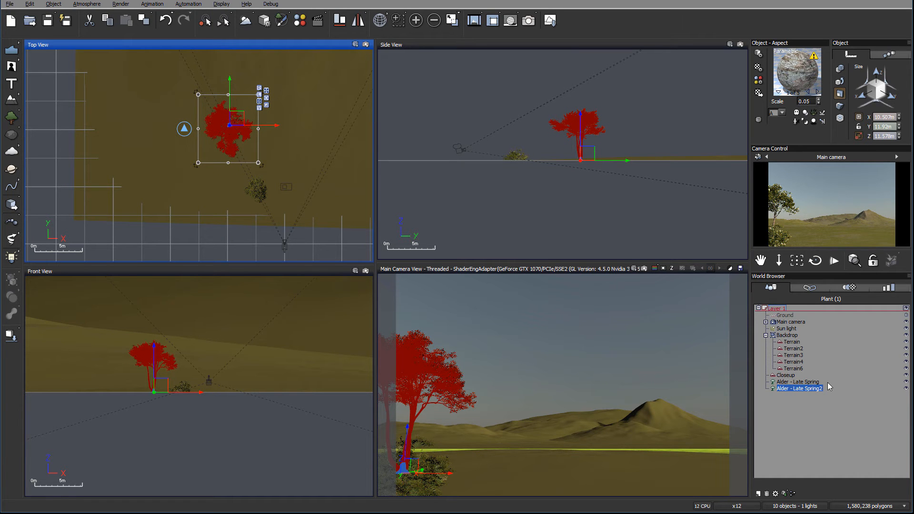
{"action": "mouse_move", "coordinate": [862, 385]}
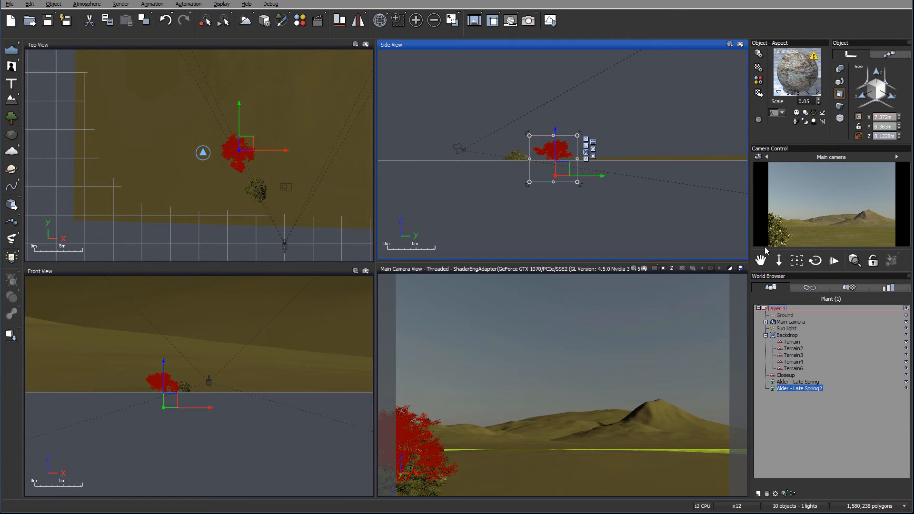
{"action": "mouse_move", "coordinate": [853, 233]}
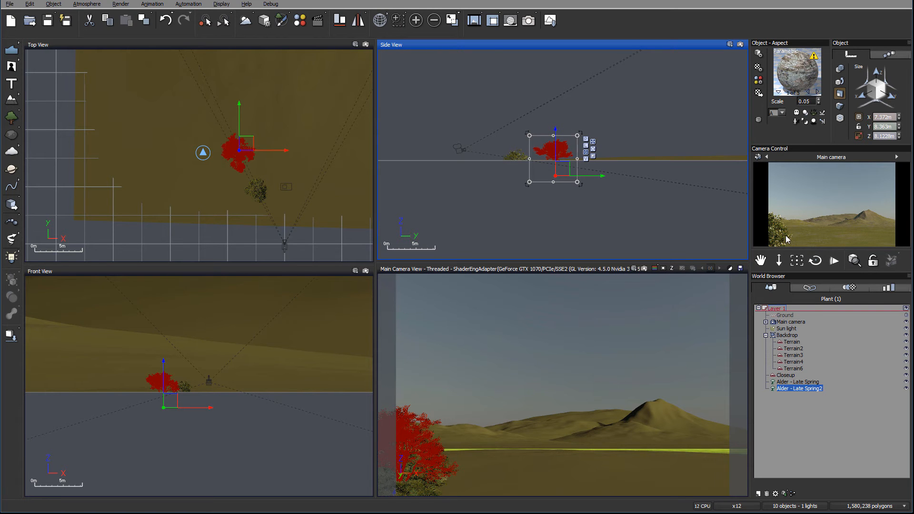
{"action": "mouse_move", "coordinate": [580, 217]}
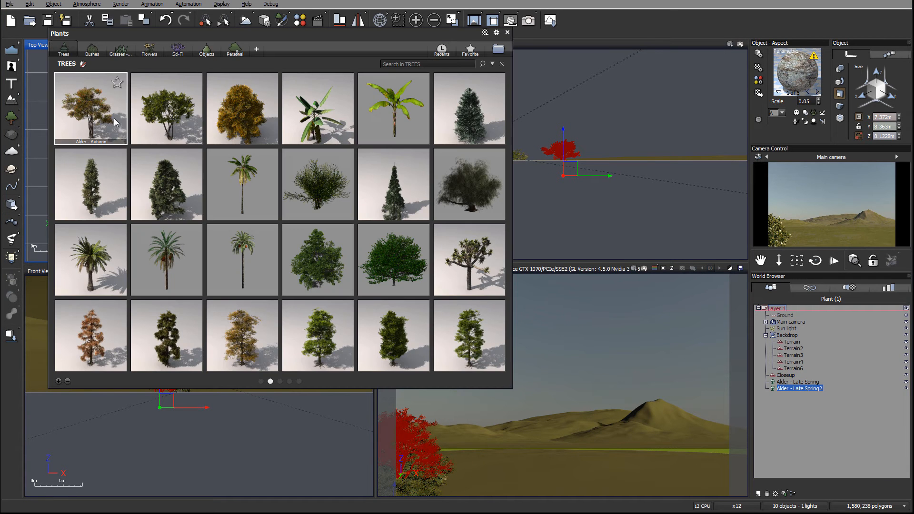
{"action": "mouse_move", "coordinate": [393, 259]}
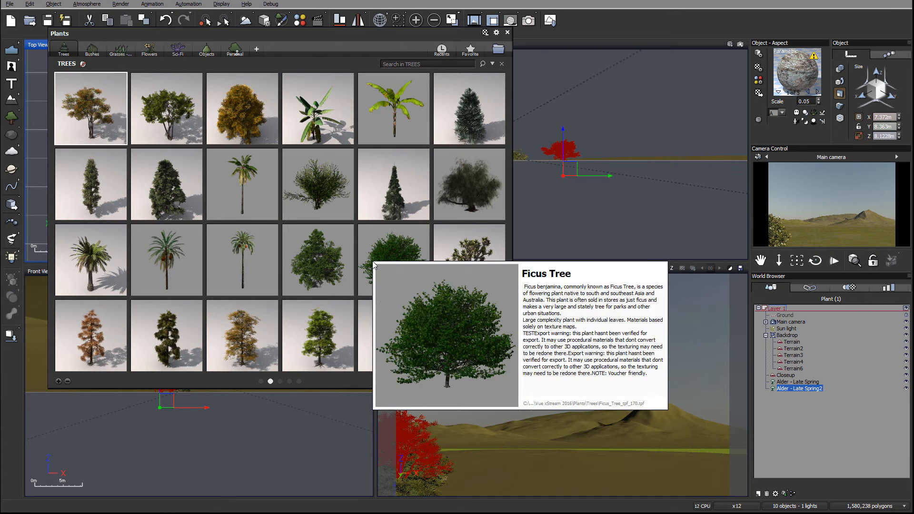
Add an Alder - Autumn tree and reposition it near the two spring alders.
{"action": "left_click", "coordinate": [506, 33]}
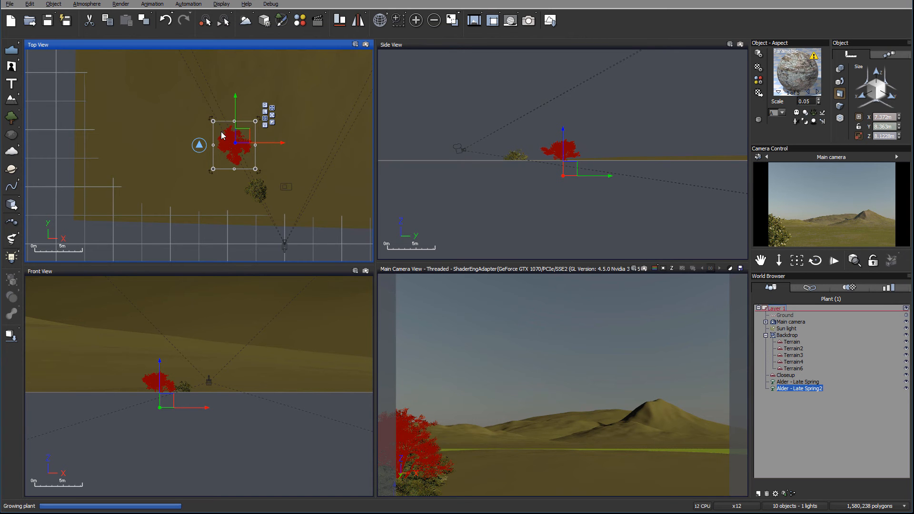
{"action": "mouse_move", "coordinate": [253, 144]}
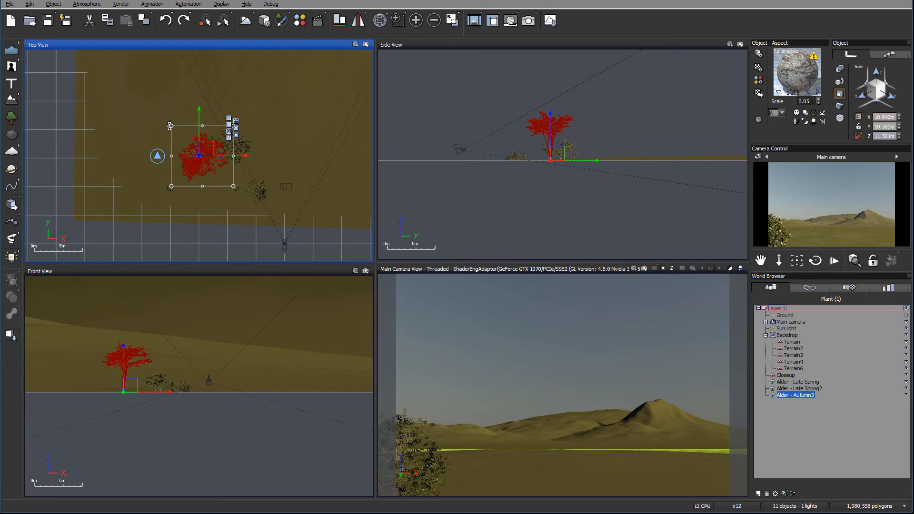
{"action": "left_click_drag", "start_coordinate": [201, 151], "coordinate": [219, 173]}
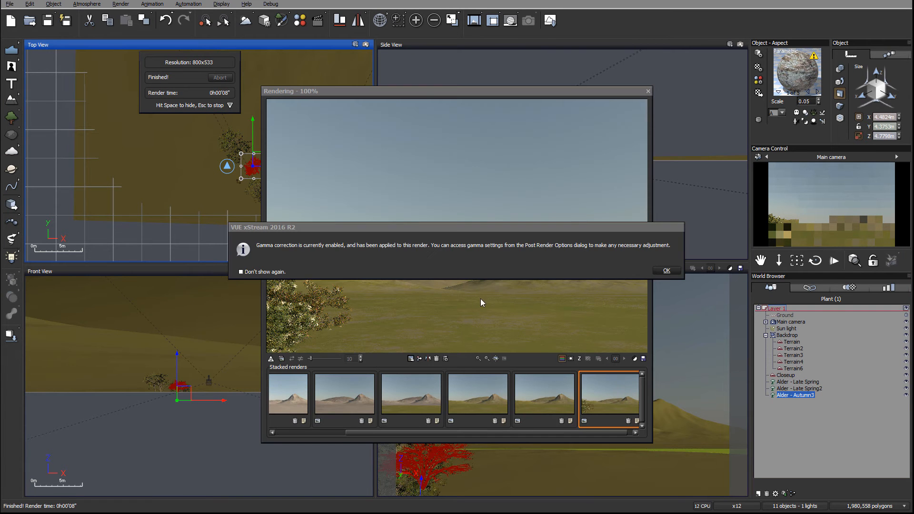
Dismiss the gamma correction notice and review the finished test render, then close it.
{"action": "left_click", "coordinate": [666, 270]}
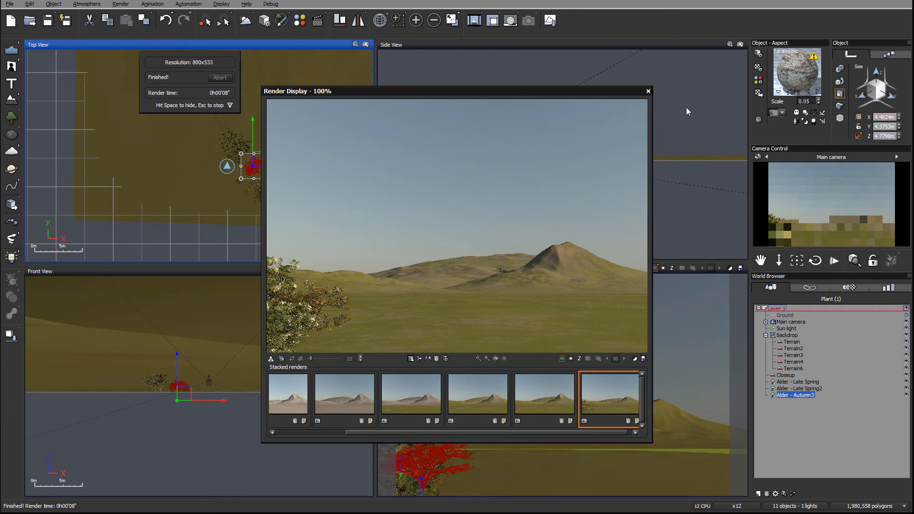
{"action": "left_click", "coordinate": [647, 91]}
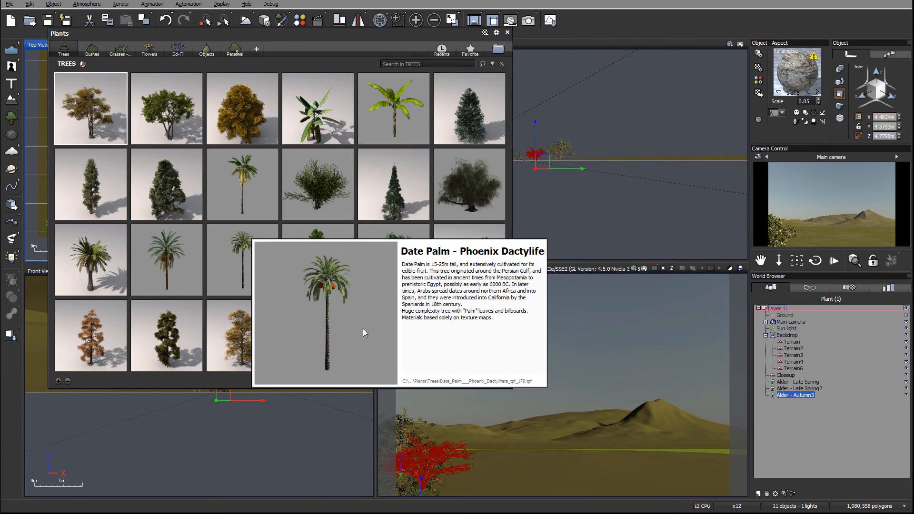
Add two Large European Ash - Autumn trees and offset the second one in the Top view.
{"action": "left_click", "coordinate": [505, 32]}
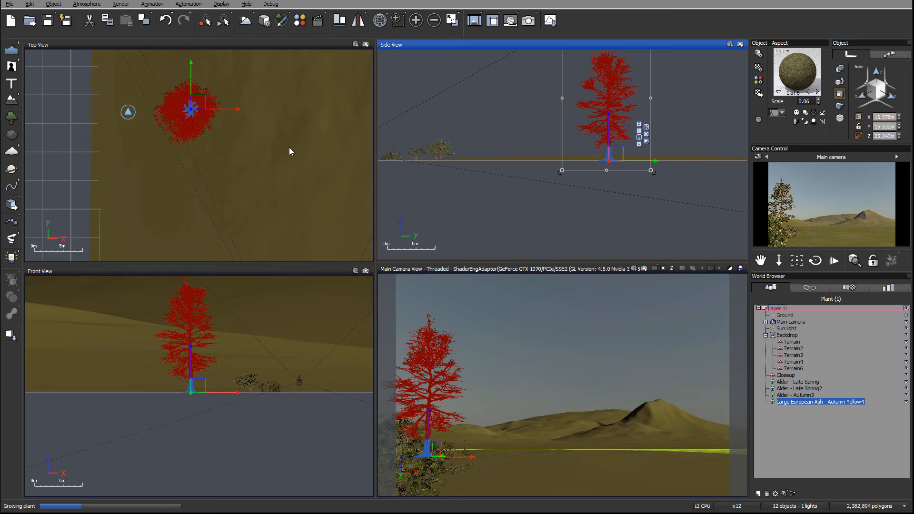
{"action": "mouse_move", "coordinate": [260, 146]}
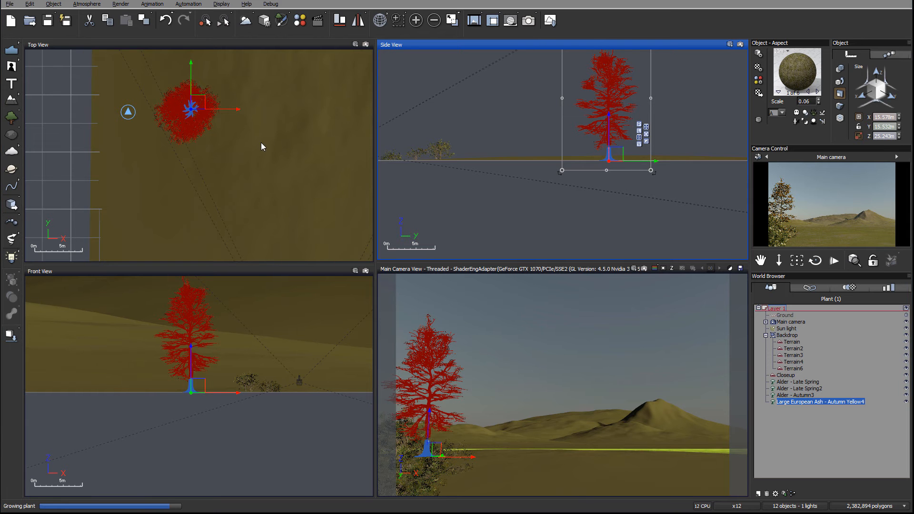
{"action": "mouse_move", "coordinate": [238, 122]}
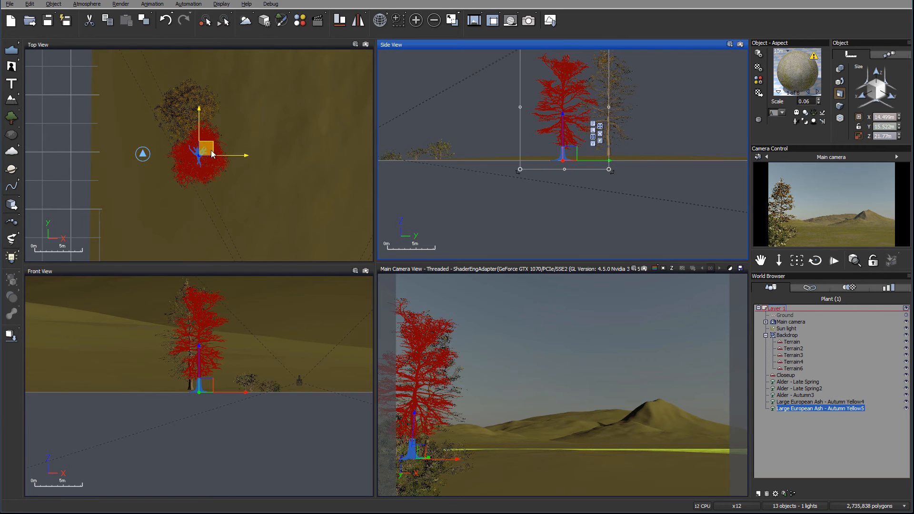
{"action": "left_click_drag", "start_coordinate": [211, 150], "coordinate": [220, 190]}
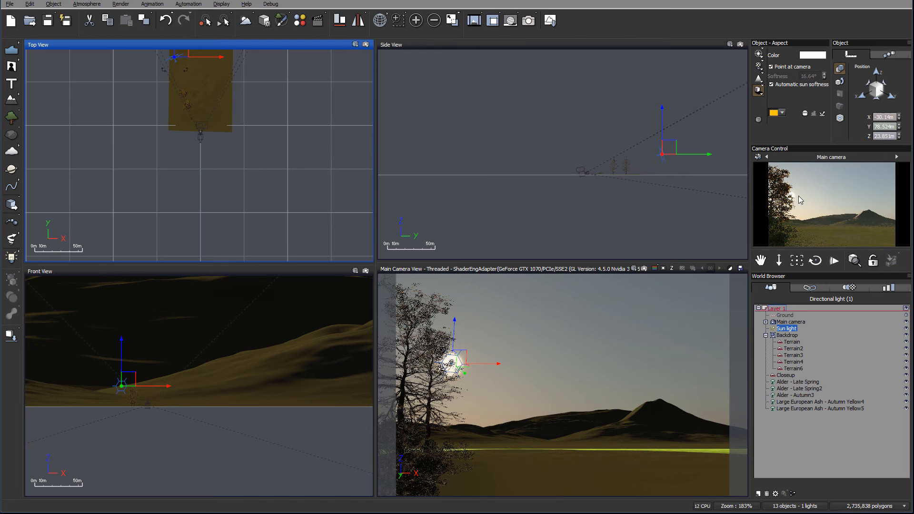
{"action": "mouse_move", "coordinate": [282, 127]}
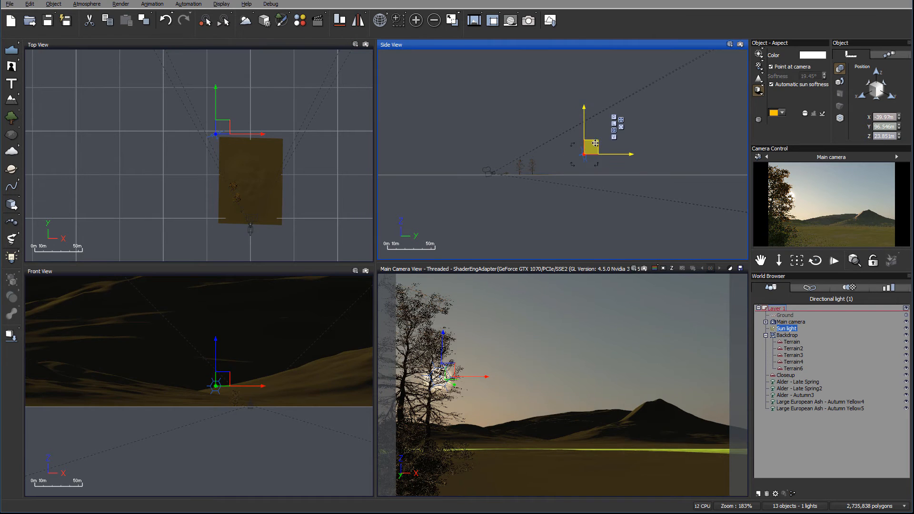
Raise the sun light higher so the landscape is more brightly lit.
{"action": "left_click_drag", "start_coordinate": [590, 149], "coordinate": [588, 134]}
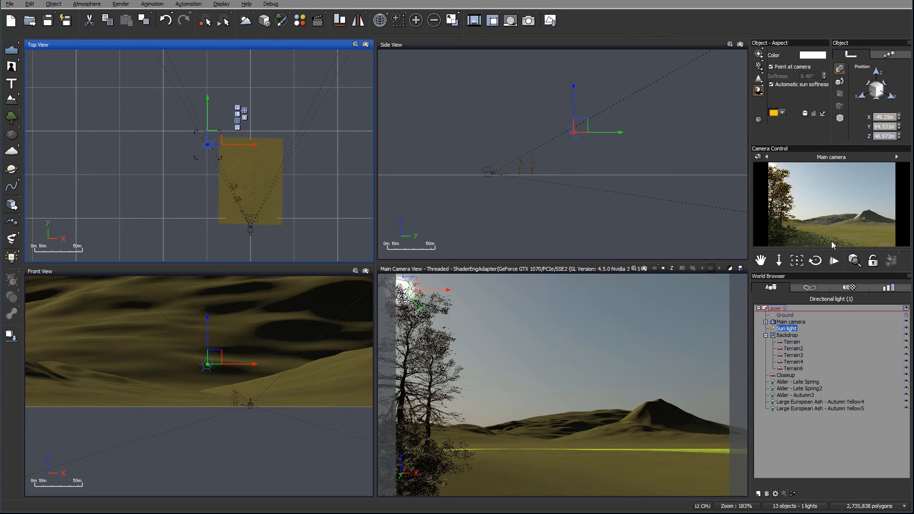
{"action": "mouse_move", "coordinate": [822, 223]}
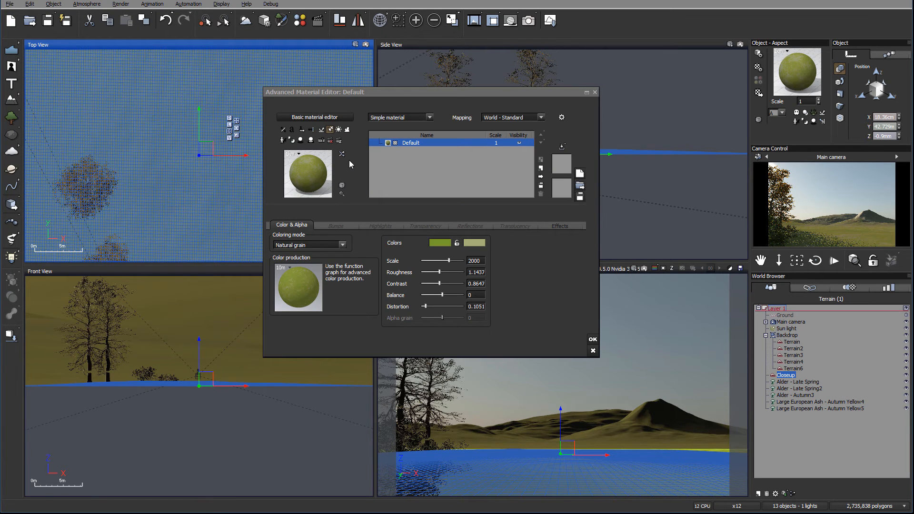
Make the Closeup material an EcoSystem with a new Default eco layer and show its General population settings.
{"action": "left_click_drag", "start_coordinate": [315, 91], "coordinate": [428, 81]}
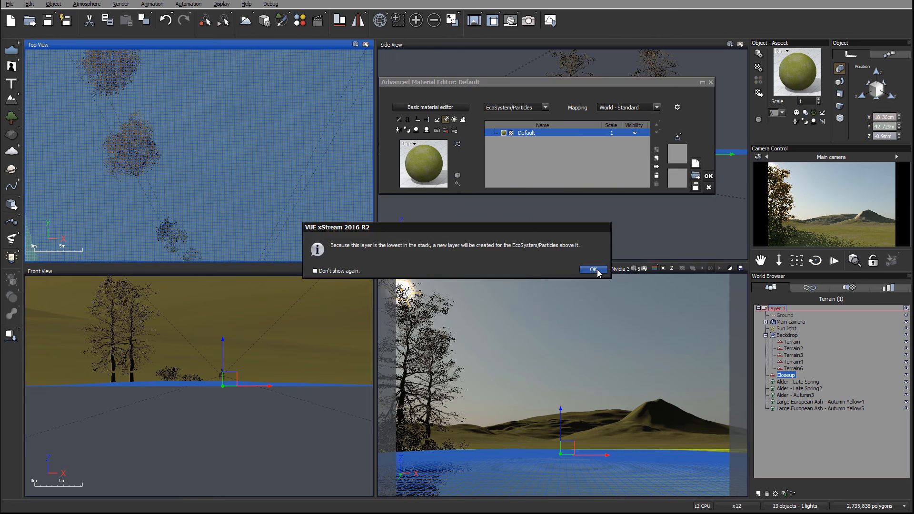
{"action": "left_click", "coordinate": [592, 270]}
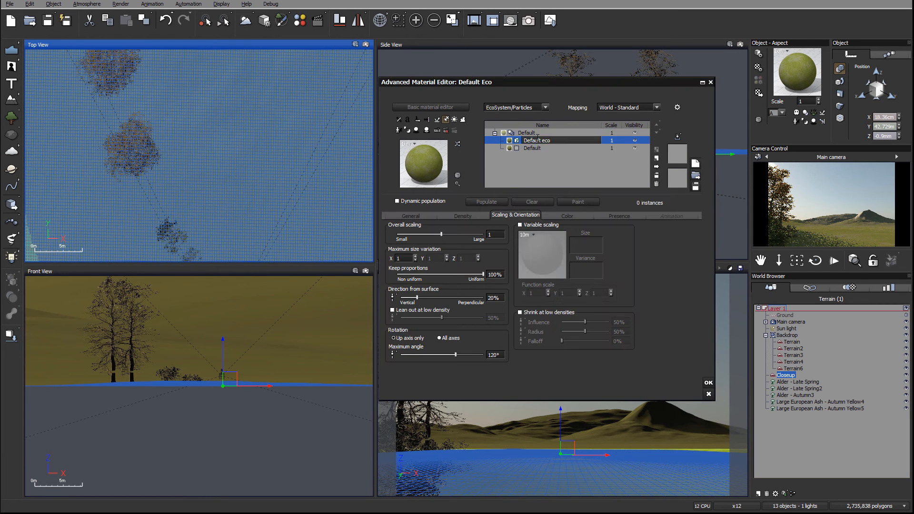
{"action": "double_click", "coordinate": [536, 140]}
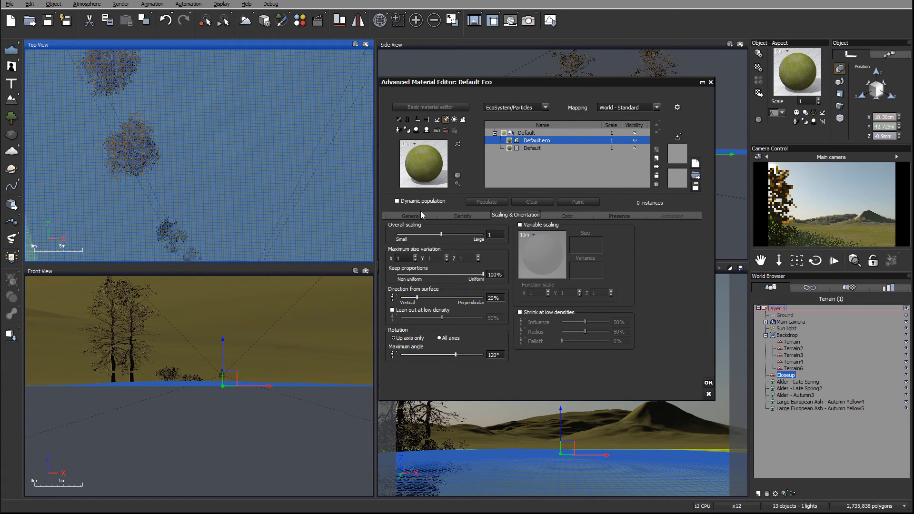
{"action": "left_click", "coordinate": [411, 216]}
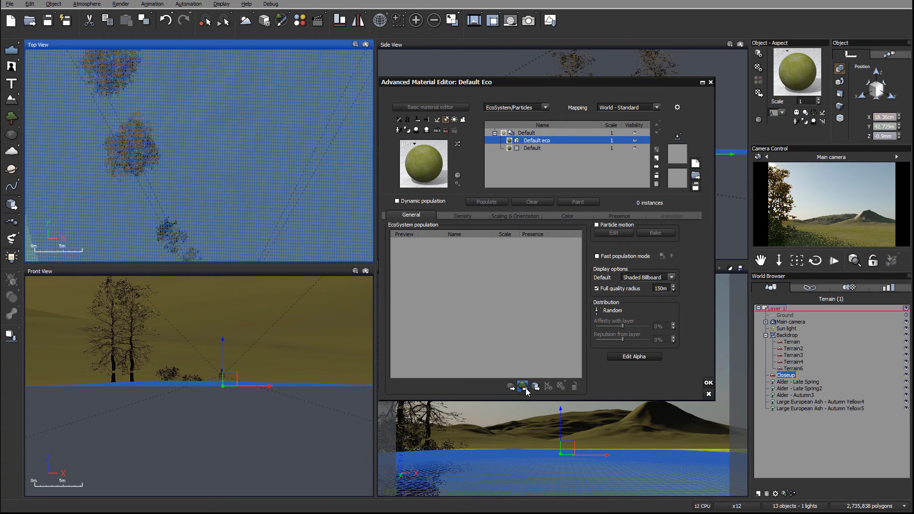
Add the Multicolored Orange and Yellow flower and a grass species to the Default eco population.
{"action": "left_click", "coordinate": [523, 386]}
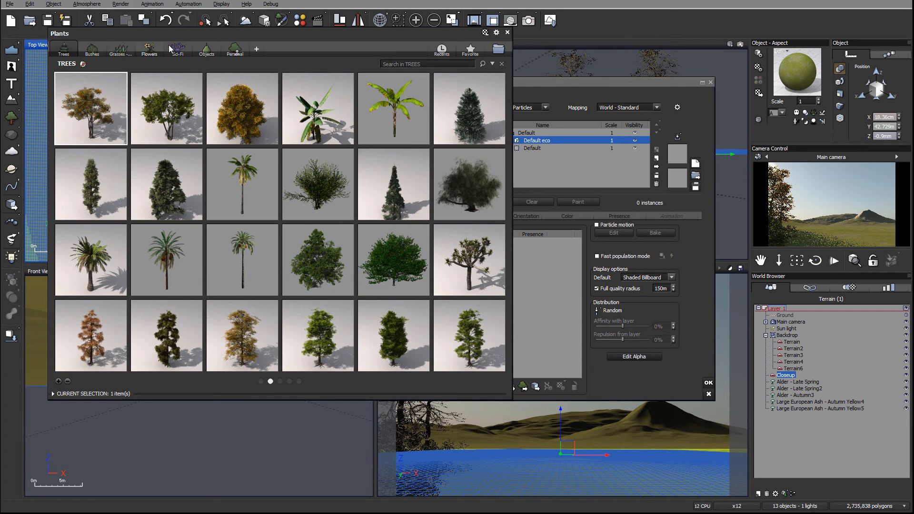
{"action": "left_click", "coordinate": [148, 48]}
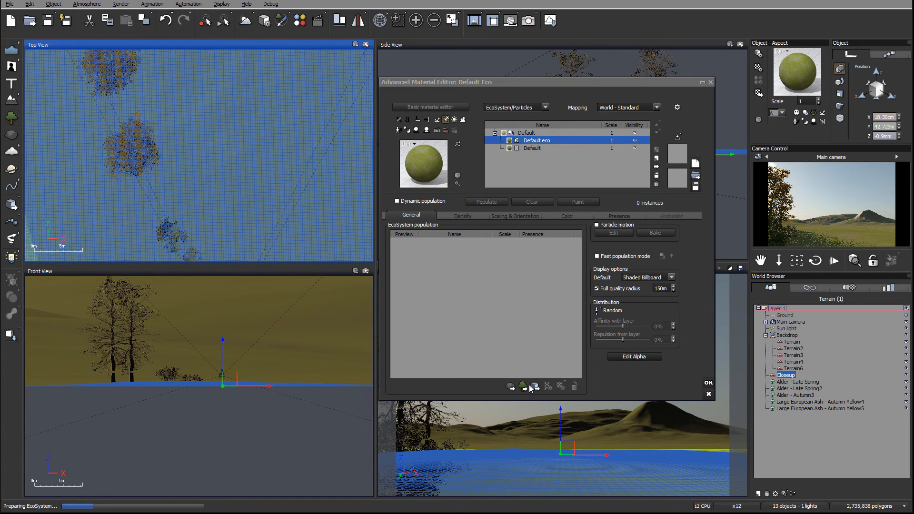
{"action": "mouse_move", "coordinate": [561, 268]}
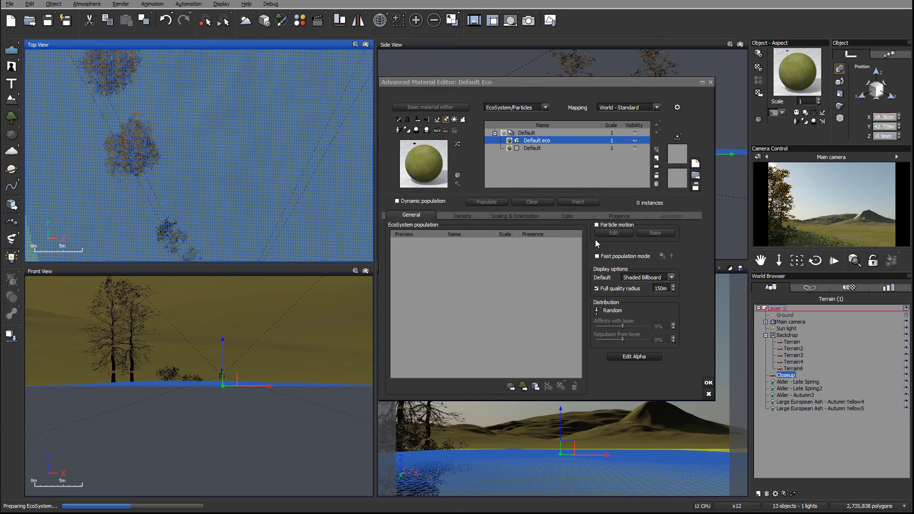
{"action": "mouse_move", "coordinate": [311, 197]}
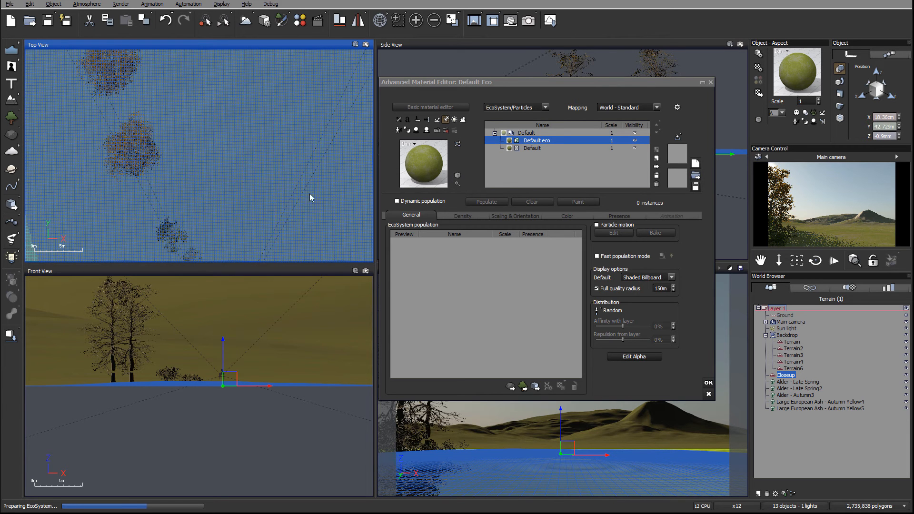
{"action": "mouse_move", "coordinate": [172, 161]}
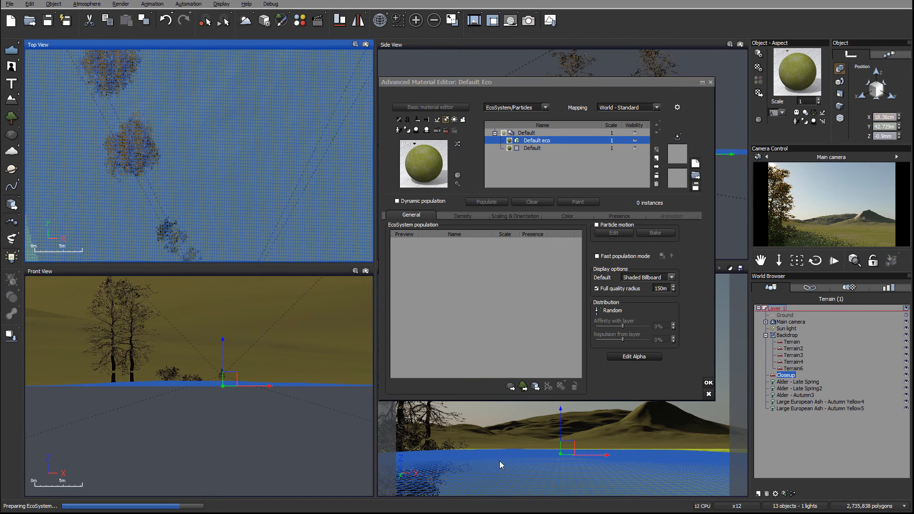
{"action": "mouse_move", "coordinate": [581, 419]}
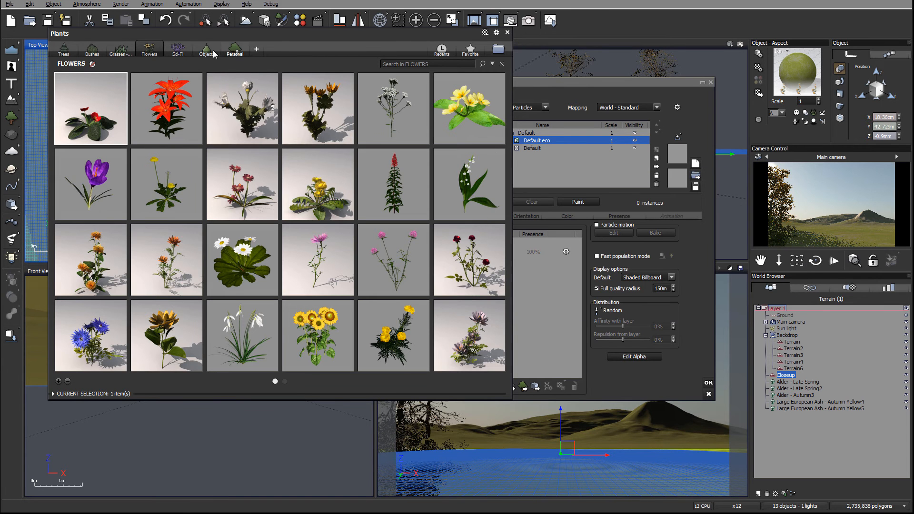
{"action": "left_click", "coordinate": [120, 50]}
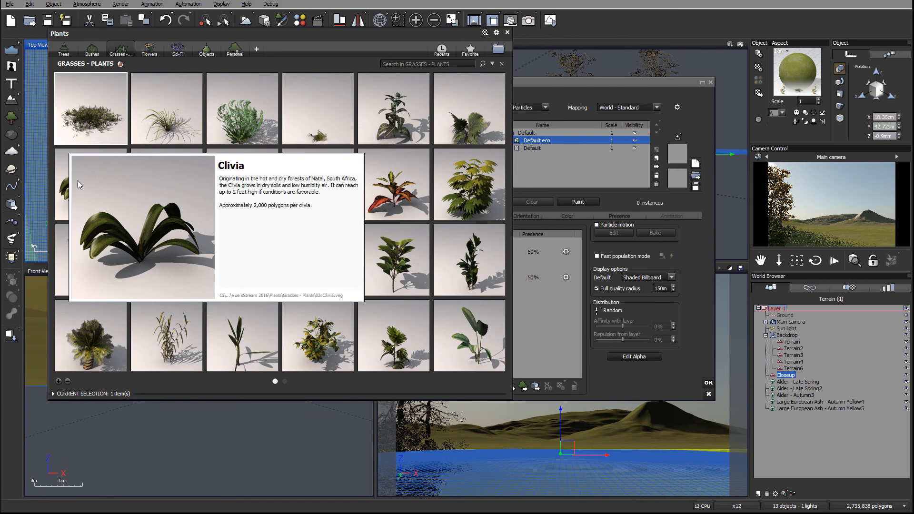
{"action": "mouse_move", "coordinate": [91, 259]}
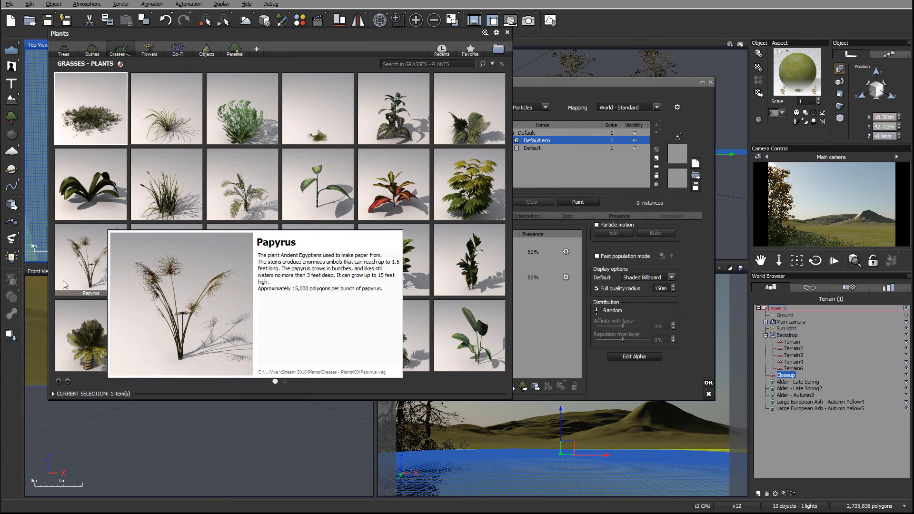
{"action": "left_click", "coordinate": [285, 381]}
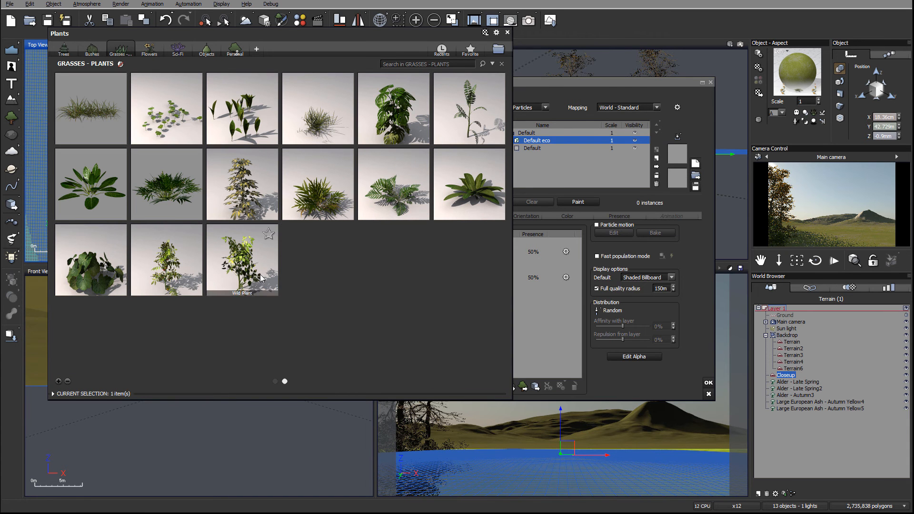
{"action": "mouse_move", "coordinate": [90, 108]}
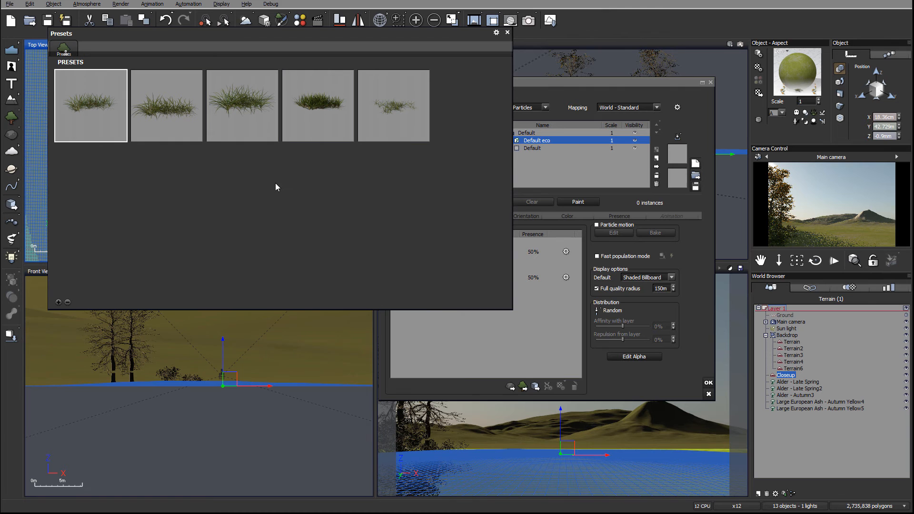
{"action": "mouse_move", "coordinate": [167, 105]}
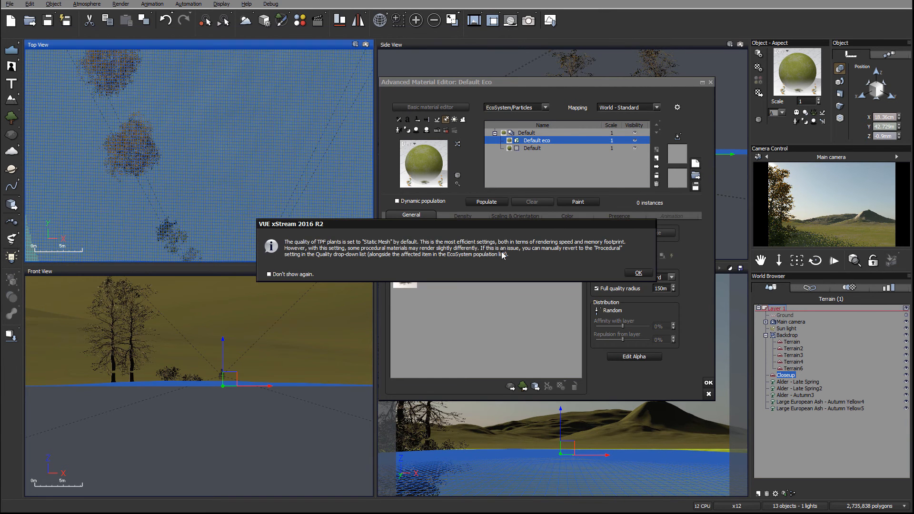
{"action": "left_click", "coordinate": [638, 273]}
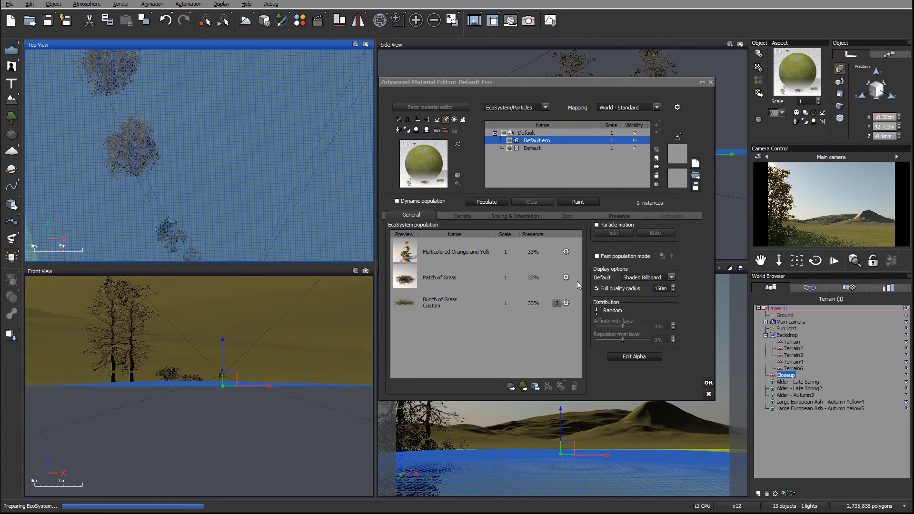
Add further flower and grass species until the population holds five plants at equal presence.
{"action": "left_click", "coordinate": [522, 386]}
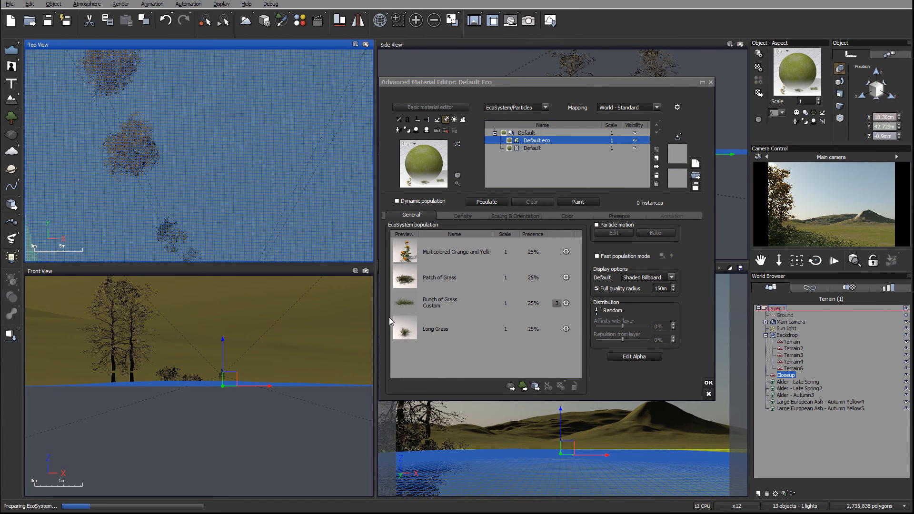
{"action": "mouse_move", "coordinate": [518, 476]}
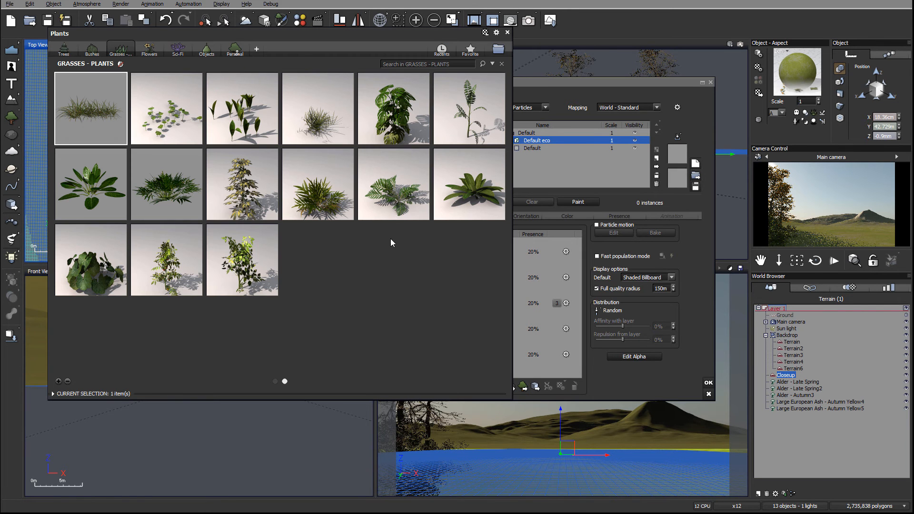
{"action": "mouse_move", "coordinate": [253, 226]}
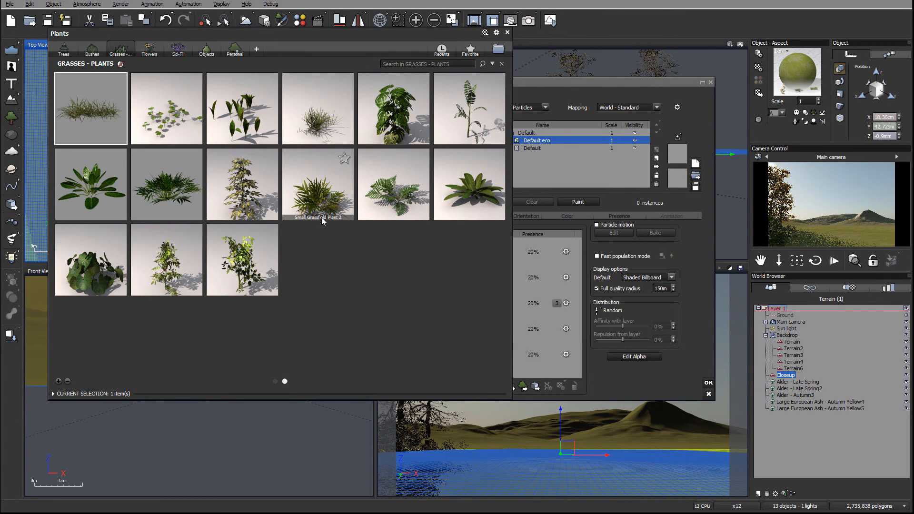
{"action": "mouse_move", "coordinate": [353, 227]}
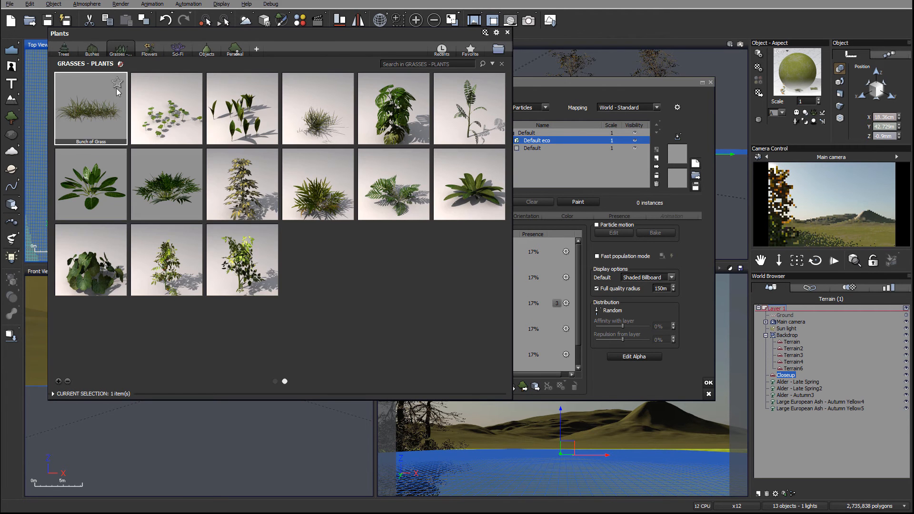
{"action": "left_click", "coordinate": [150, 48]}
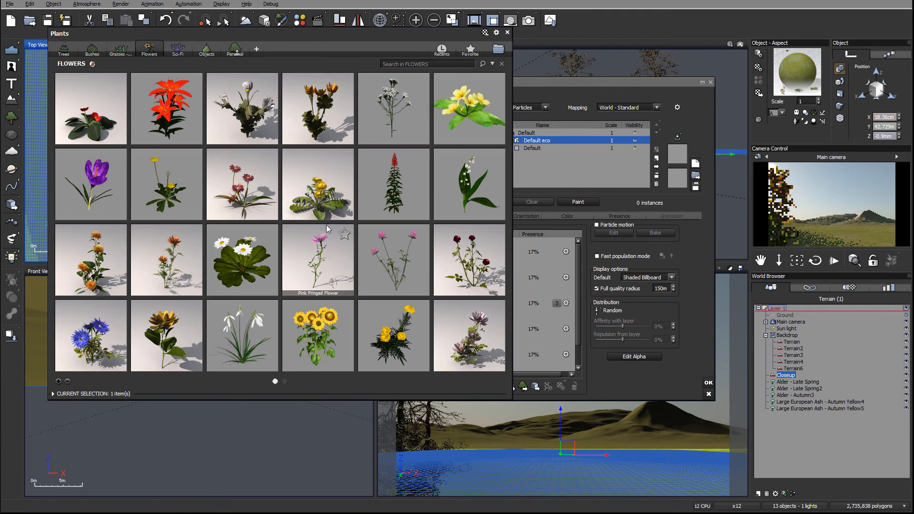
{"action": "mouse_move", "coordinate": [90, 259]}
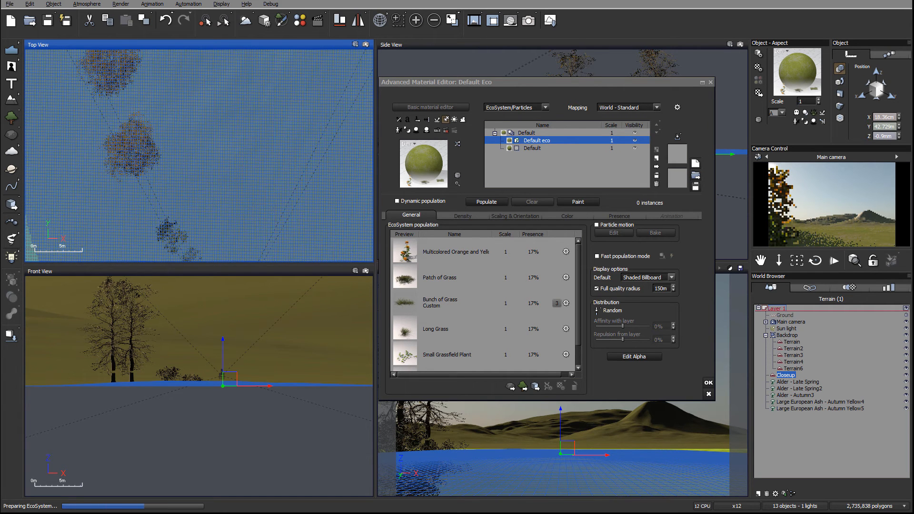
{"action": "left_click", "coordinate": [522, 386]}
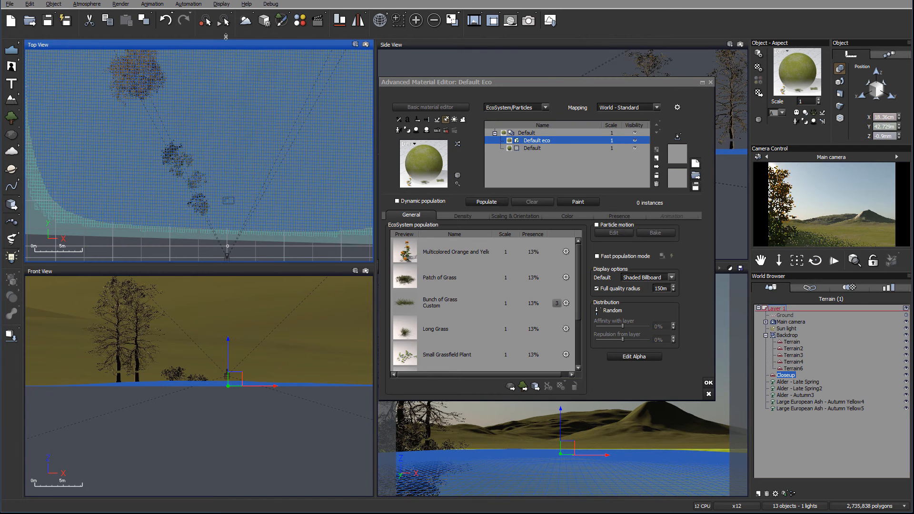
{"action": "mouse_move", "coordinate": [494, 178]}
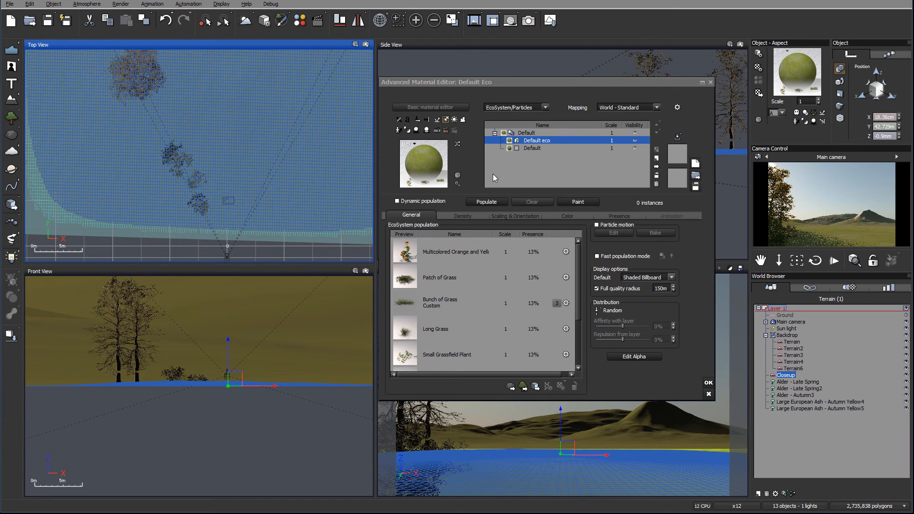
{"action": "mouse_move", "coordinate": [261, 207]}
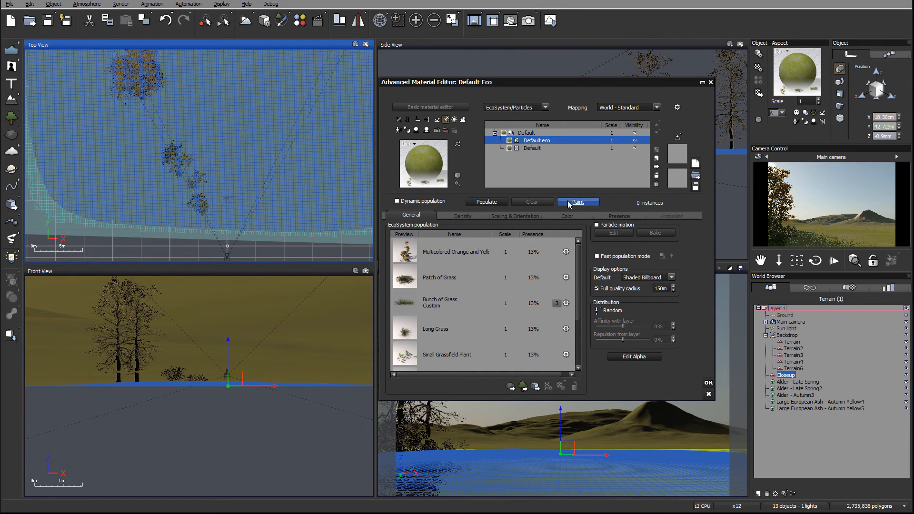
Start EcoPainter for the Default eco population and collapse its Selections section.
{"action": "left_click", "coordinate": [578, 202]}
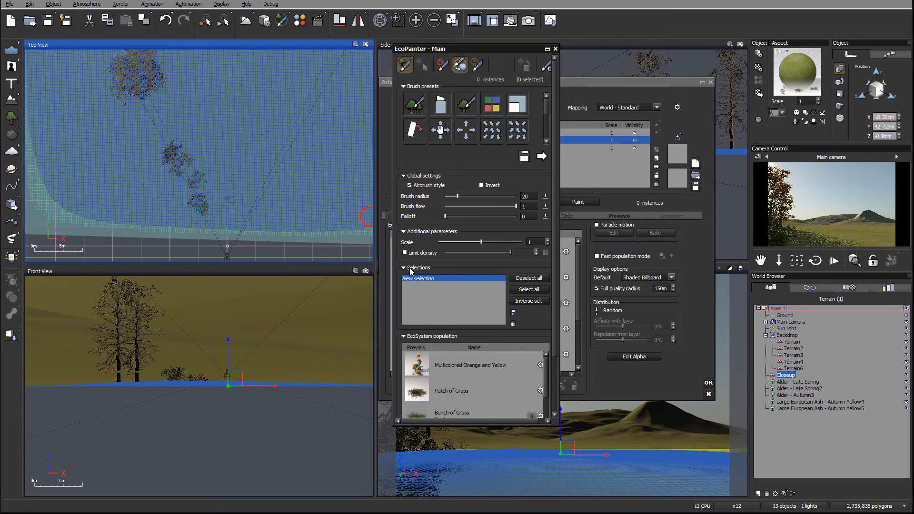
{"action": "left_click", "coordinate": [403, 267]}
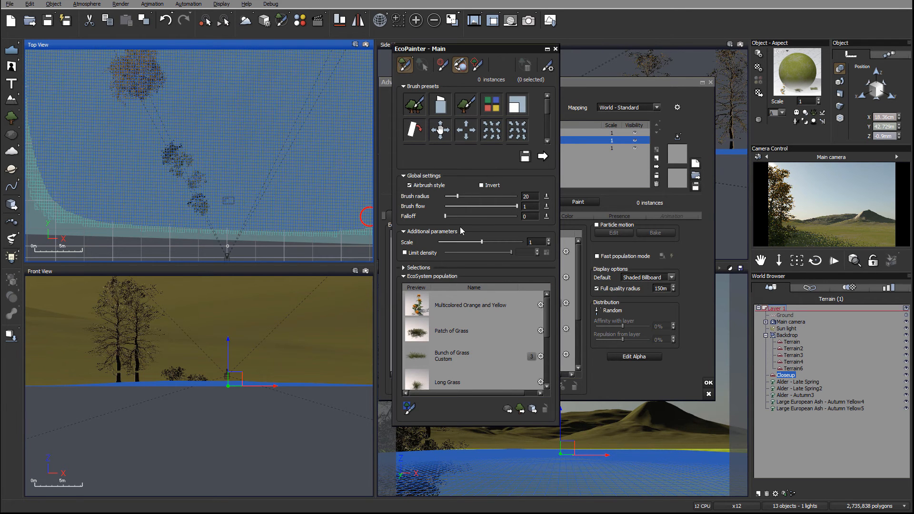
{"action": "mouse_move", "coordinate": [229, 159]}
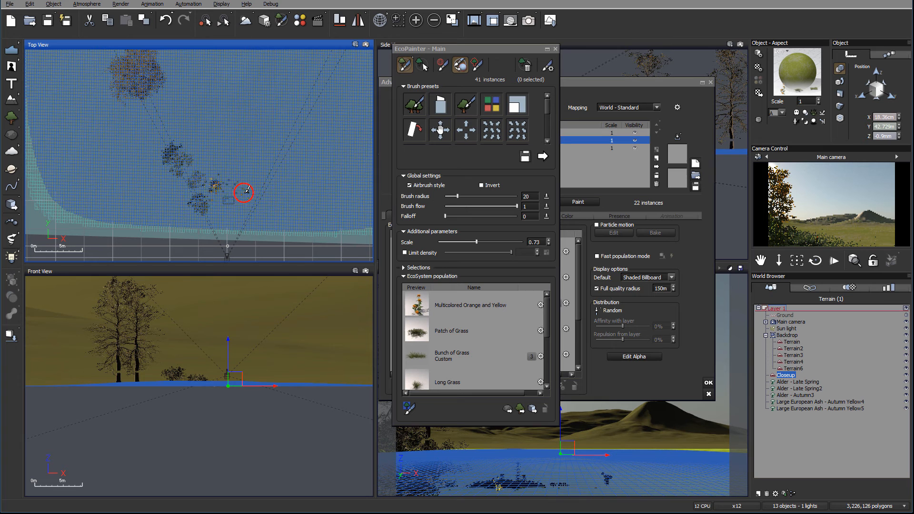
Brush flowers and grass over the terrain just in front of the camera, building a central clump.
{"action": "left_click_drag", "start_coordinate": [244, 192], "coordinate": [236, 186]}
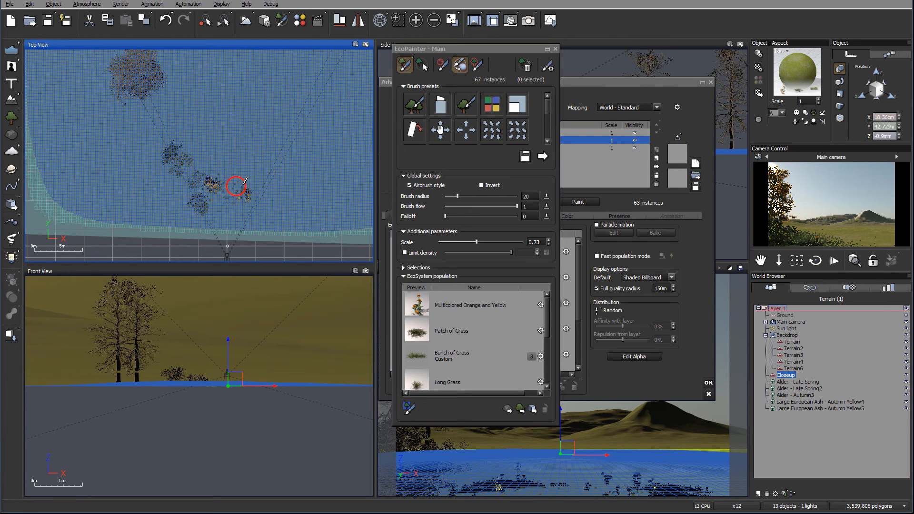
{"action": "left_click_drag", "start_coordinate": [236, 185], "coordinate": [246, 162]}
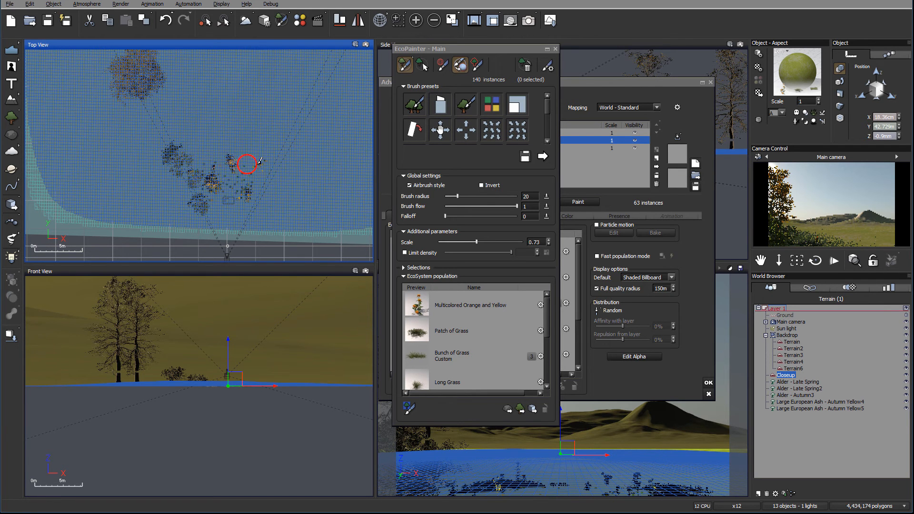
{"action": "left_click_drag", "start_coordinate": [246, 163], "coordinate": [196, 180]}
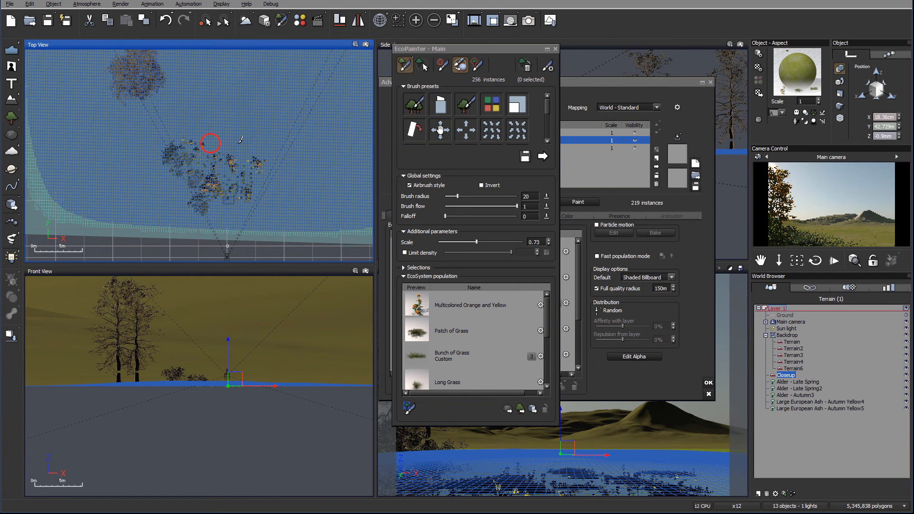
{"action": "left_click_drag", "start_coordinate": [210, 143], "coordinate": [198, 156]}
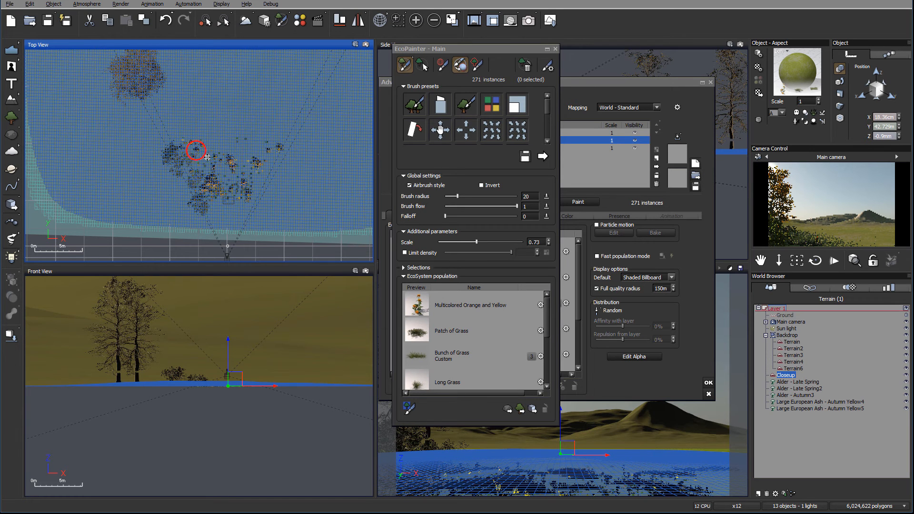
{"action": "left_click_drag", "start_coordinate": [196, 151], "coordinate": [252, 151]}
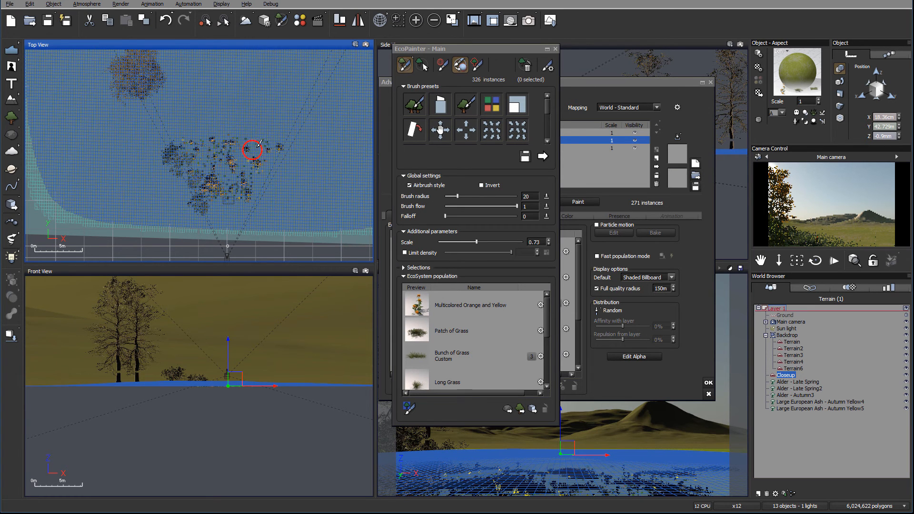
{"action": "left_click_drag", "start_coordinate": [251, 151], "coordinate": [219, 160]}
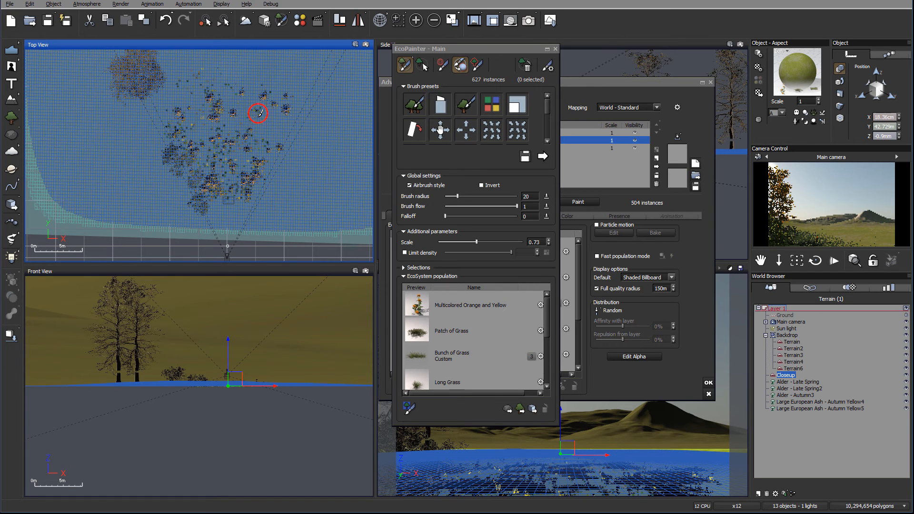
{"action": "left_click_drag", "start_coordinate": [258, 116], "coordinate": [245, 163]}
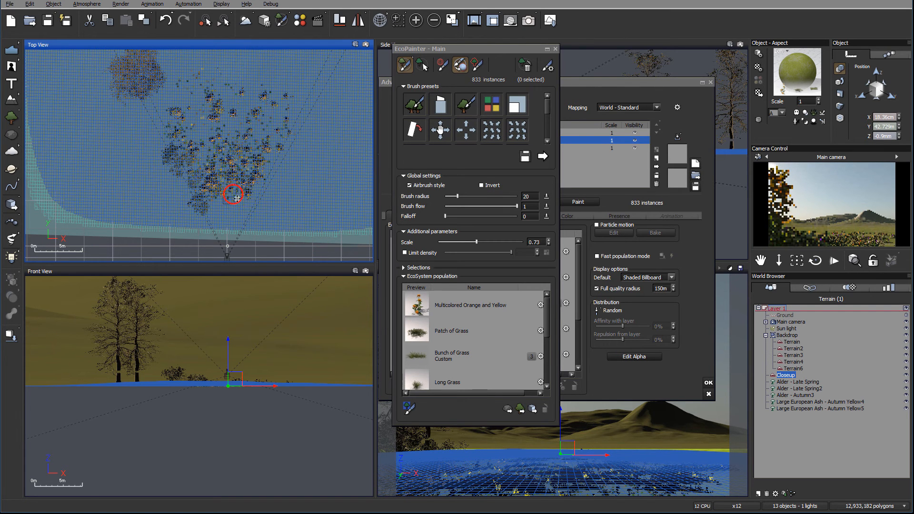
{"action": "left_click_drag", "start_coordinate": [233, 194], "coordinate": [252, 197]}
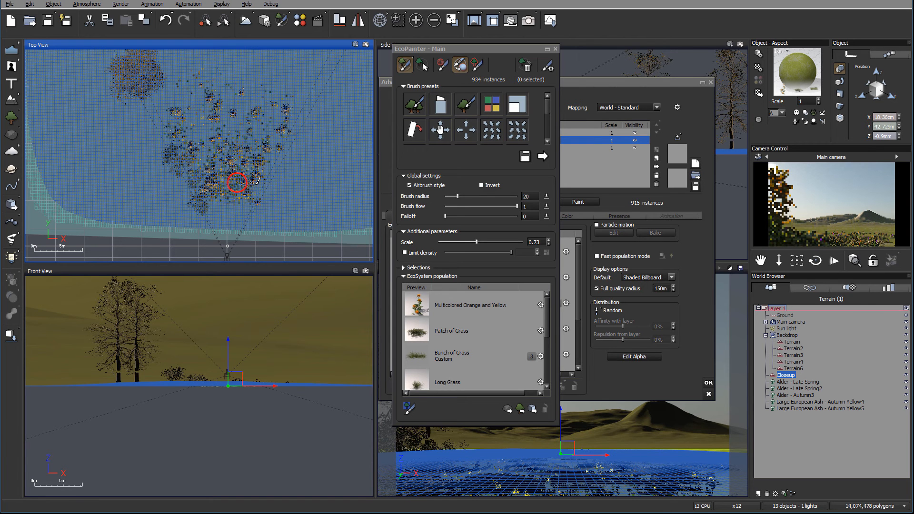
Thicken and extend the painted patch to its edges until over 2,000 instances cover the foreground.
{"action": "left_click_drag", "start_coordinate": [236, 182], "coordinate": [217, 176]}
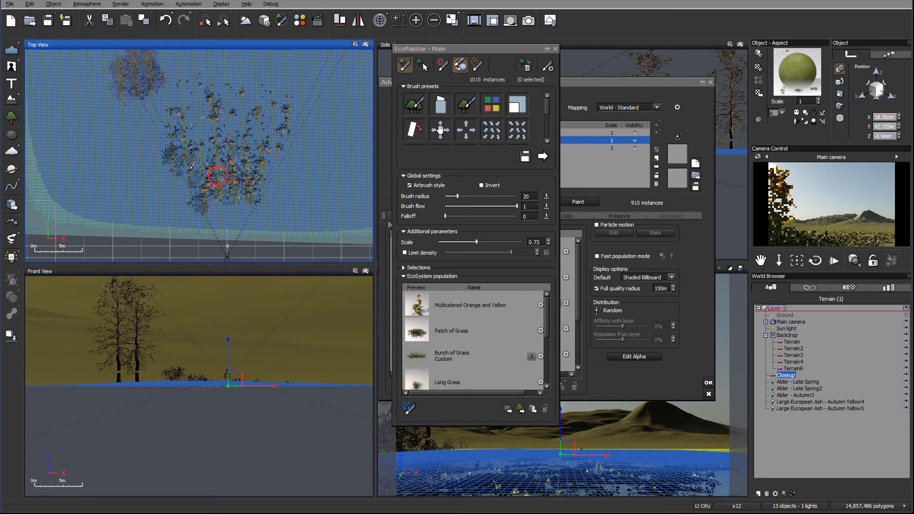
{"action": "left_click_drag", "start_coordinate": [217, 176], "coordinate": [202, 128]}
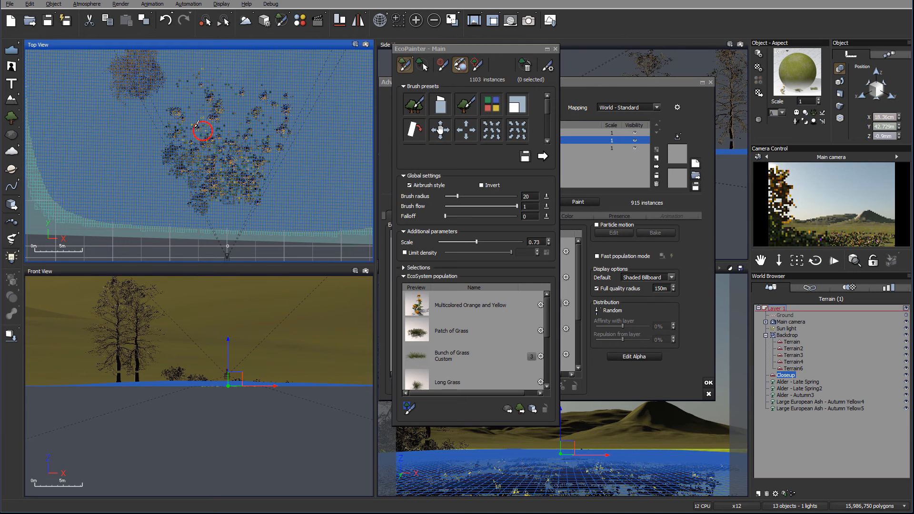
{"action": "left_click_drag", "start_coordinate": [202, 129], "coordinate": [273, 161]}
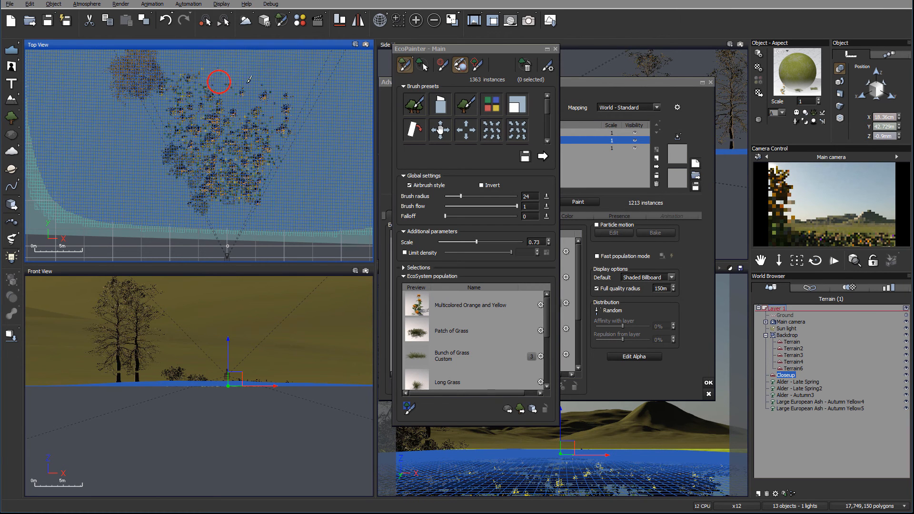
{"action": "left_click_drag", "start_coordinate": [219, 82], "coordinate": [299, 85]}
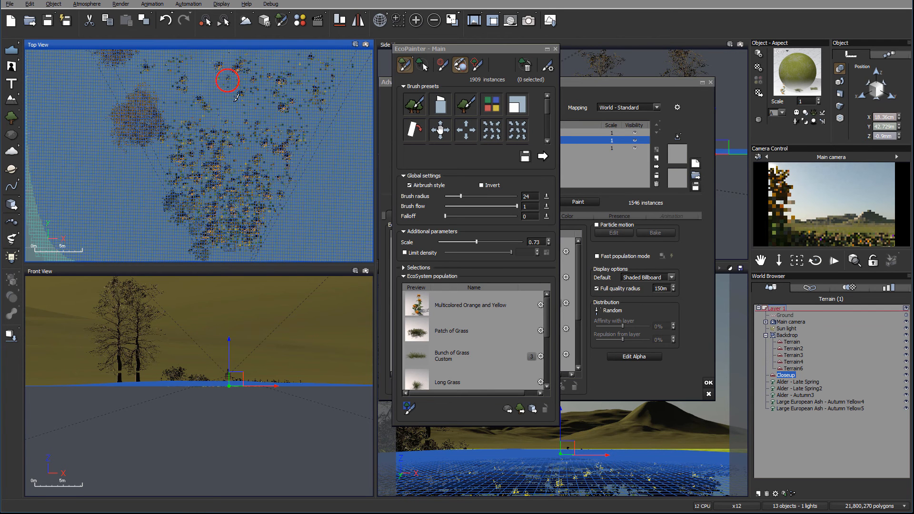
{"action": "left_click_drag", "start_coordinate": [228, 80], "coordinate": [270, 171]}
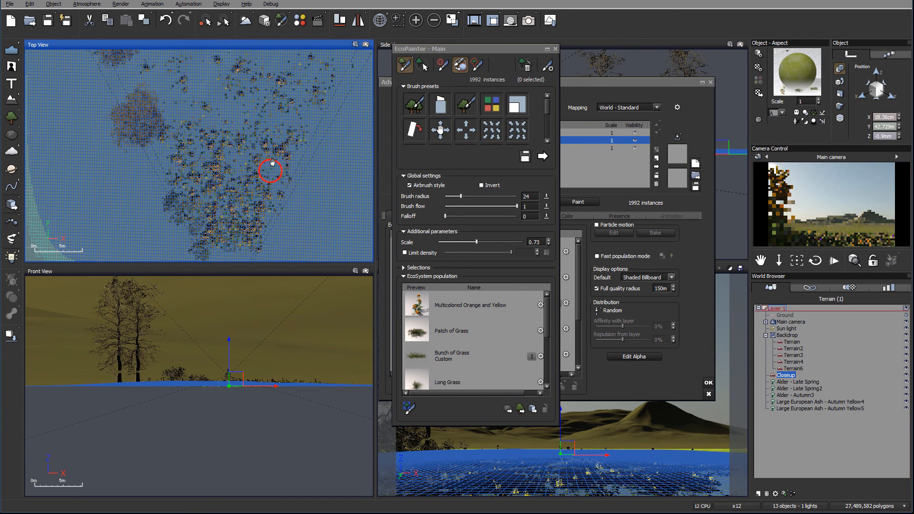
{"action": "left_click_drag", "start_coordinate": [272, 170], "coordinate": [255, 160]}
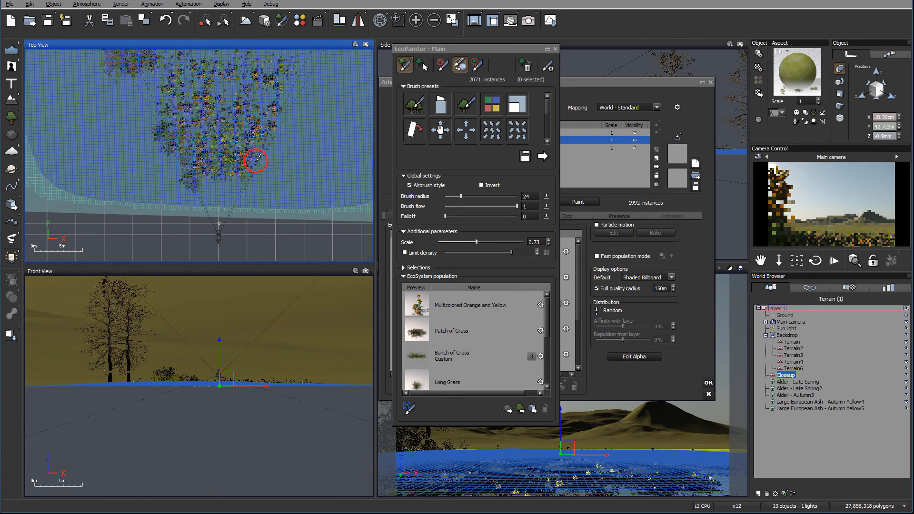
{"action": "left_click_drag", "start_coordinate": [255, 161], "coordinate": [229, 202]}
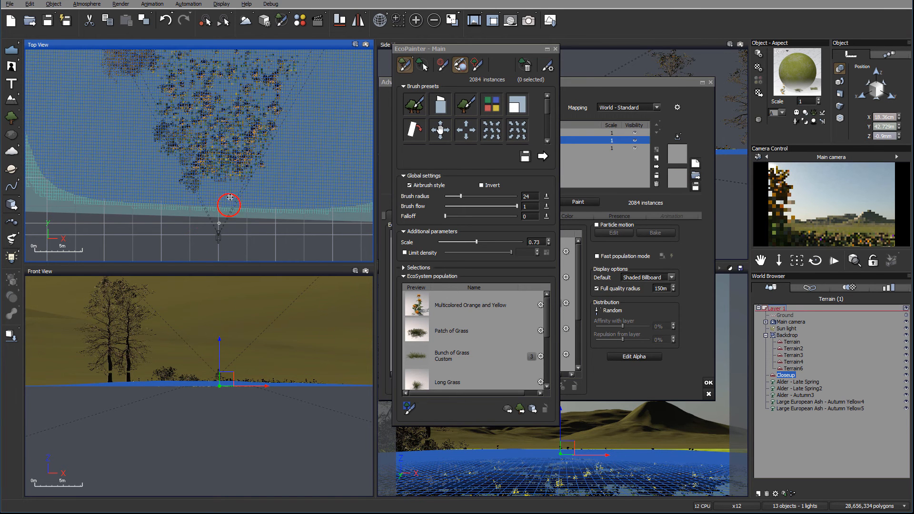
{"action": "left_click_drag", "start_coordinate": [230, 202], "coordinate": [215, 91]}
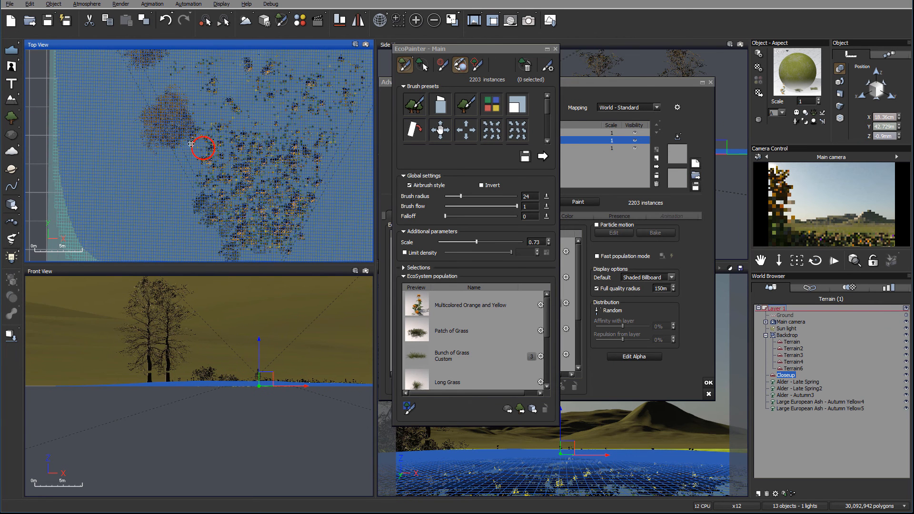
{"action": "left_click_drag", "start_coordinate": [202, 145], "coordinate": [252, 93]}
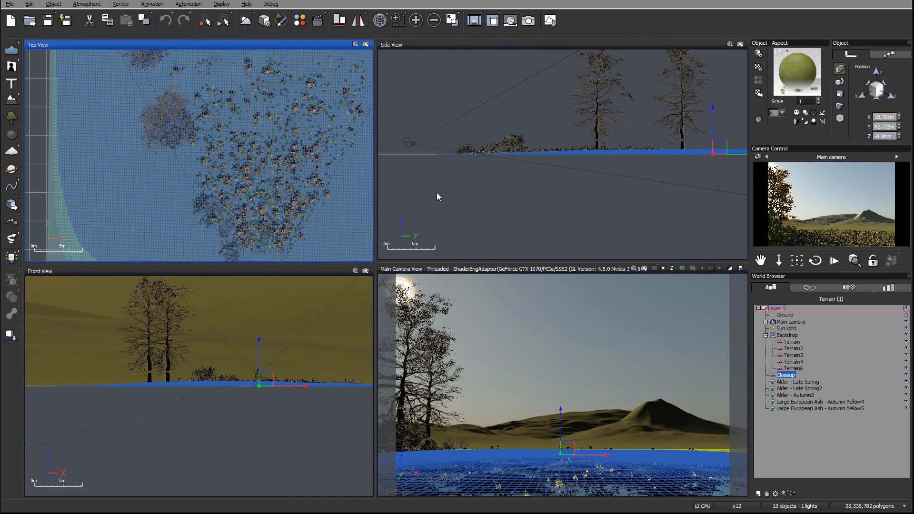
Run a close-up test render of the flower-filled foreground, review it and close the render window.
{"action": "left_click", "coordinate": [529, 20]}
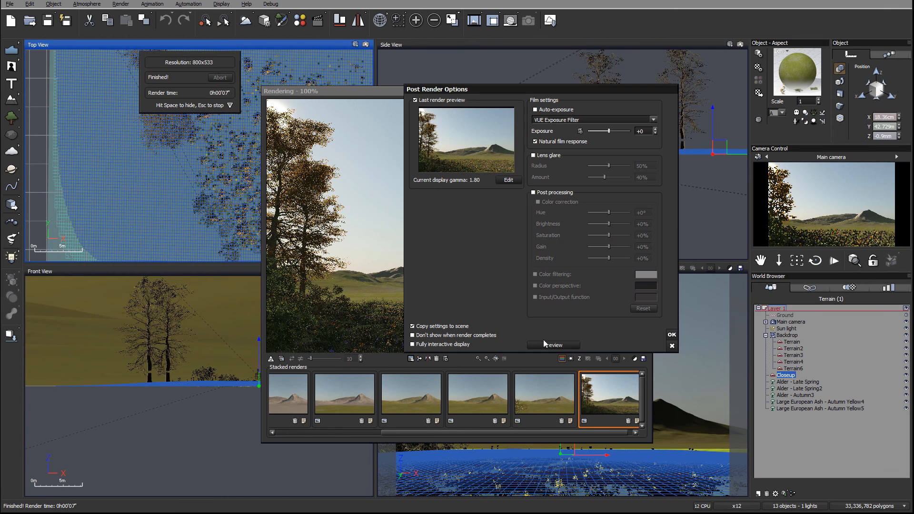
{"action": "left_click", "coordinate": [672, 334]}
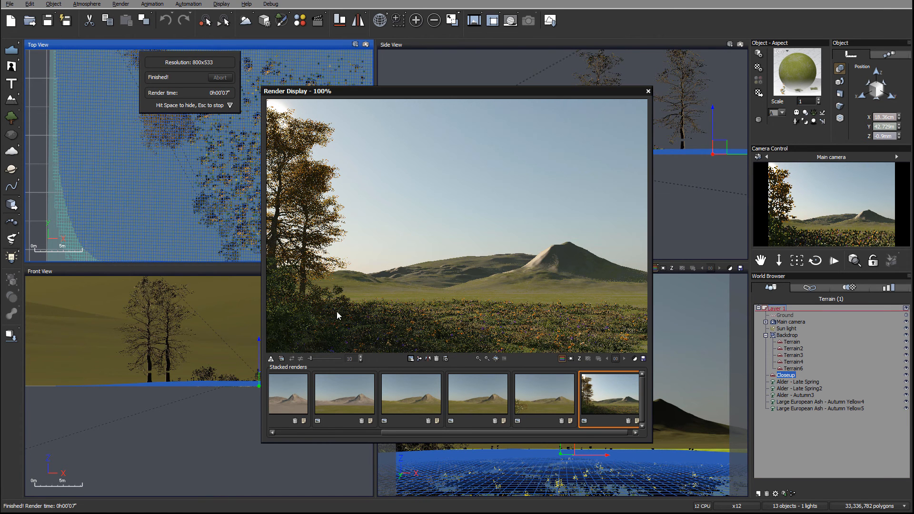
{"action": "mouse_move", "coordinate": [555, 330]}
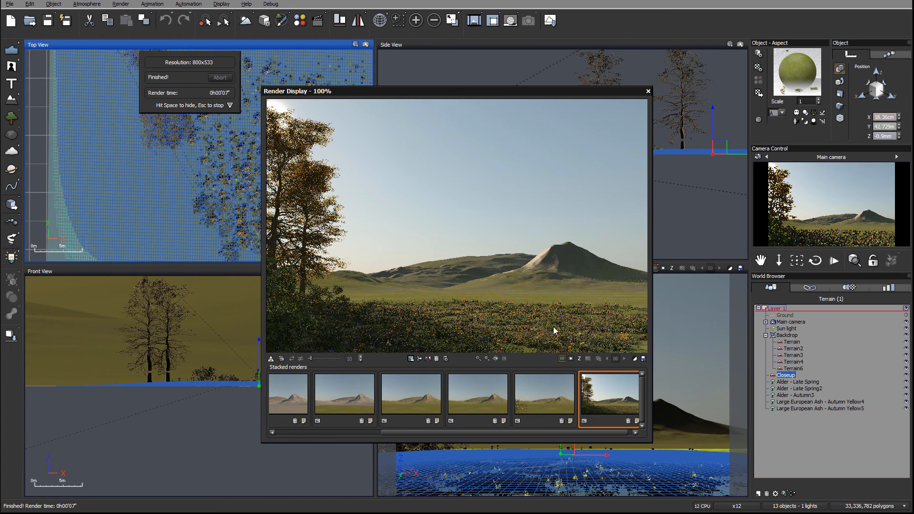
{"action": "mouse_move", "coordinate": [482, 320]}
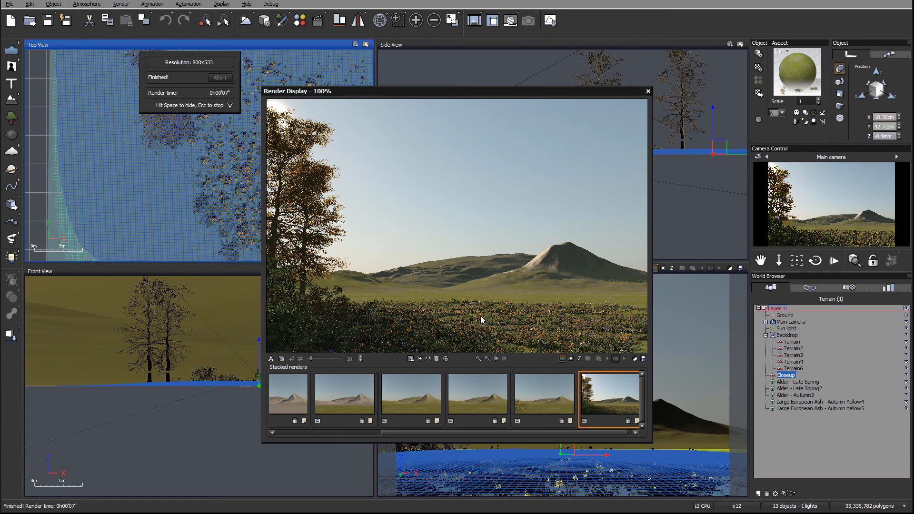
{"action": "mouse_move", "coordinate": [428, 297]}
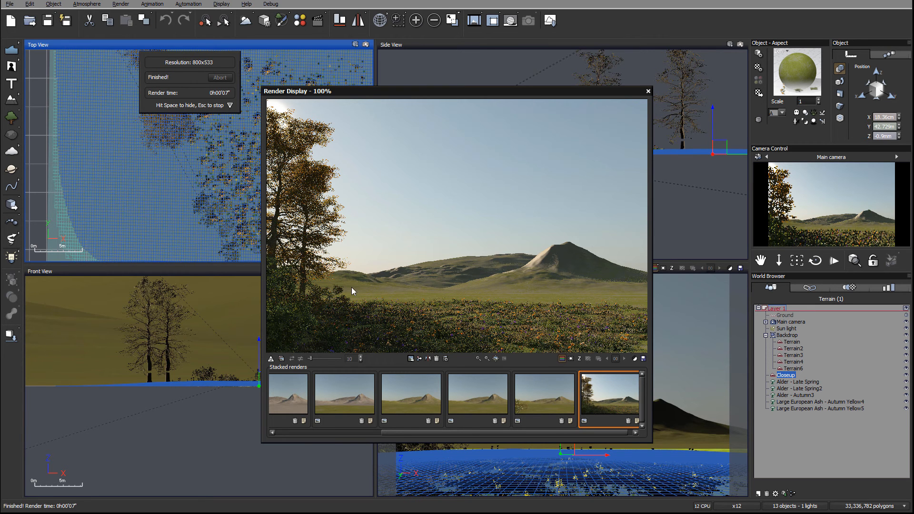
{"action": "mouse_move", "coordinate": [627, 269]}
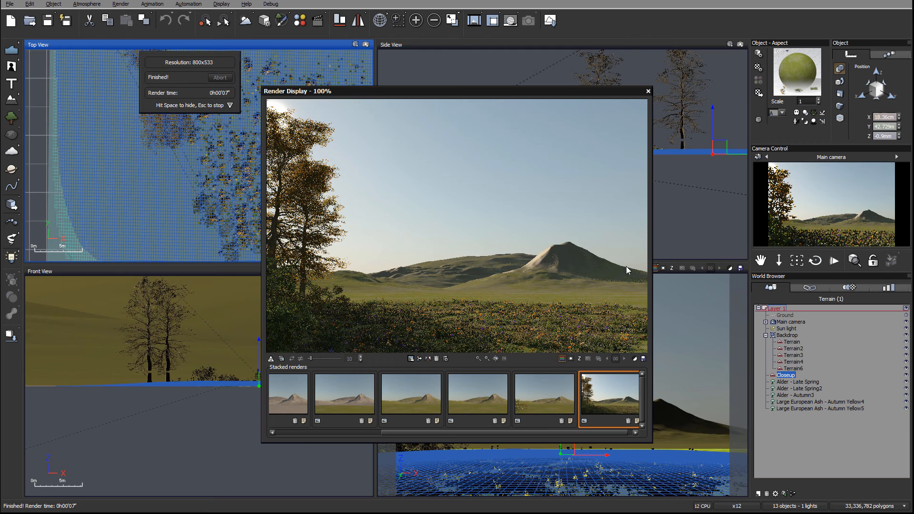
{"action": "mouse_move", "coordinate": [466, 320]}
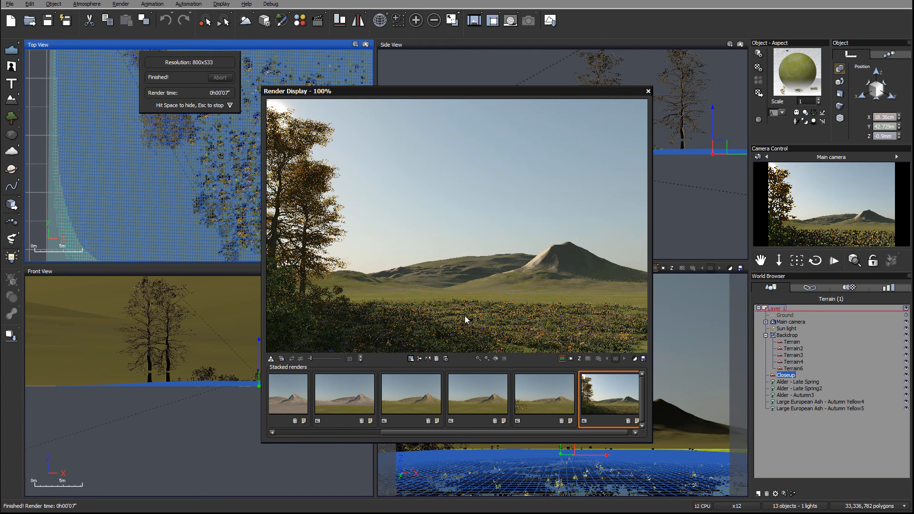
{"action": "mouse_move", "coordinate": [474, 291]}
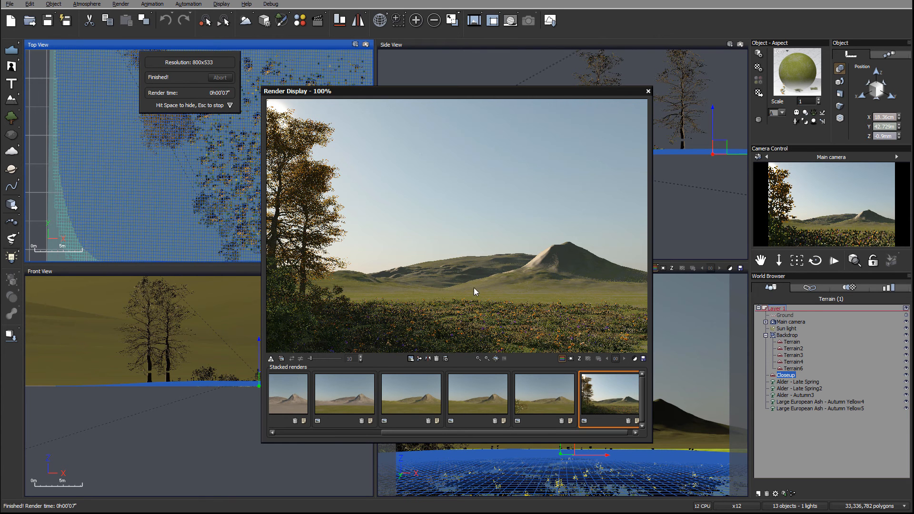
{"action": "mouse_move", "coordinate": [516, 302]}
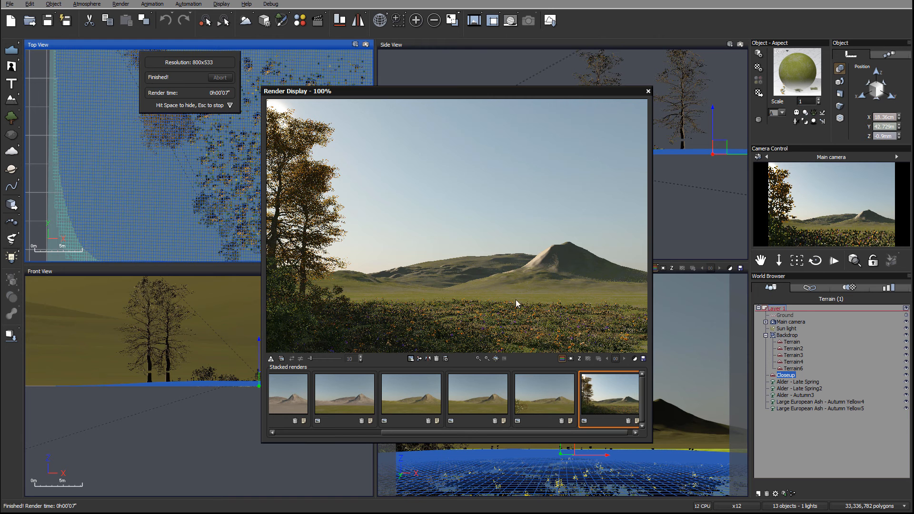
{"action": "mouse_move", "coordinate": [651, 88]}
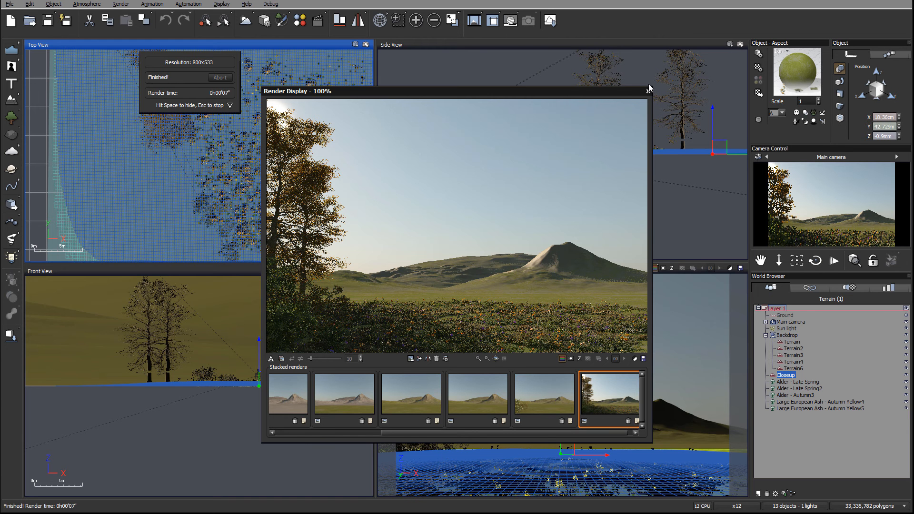
{"action": "left_click", "coordinate": [648, 88]}
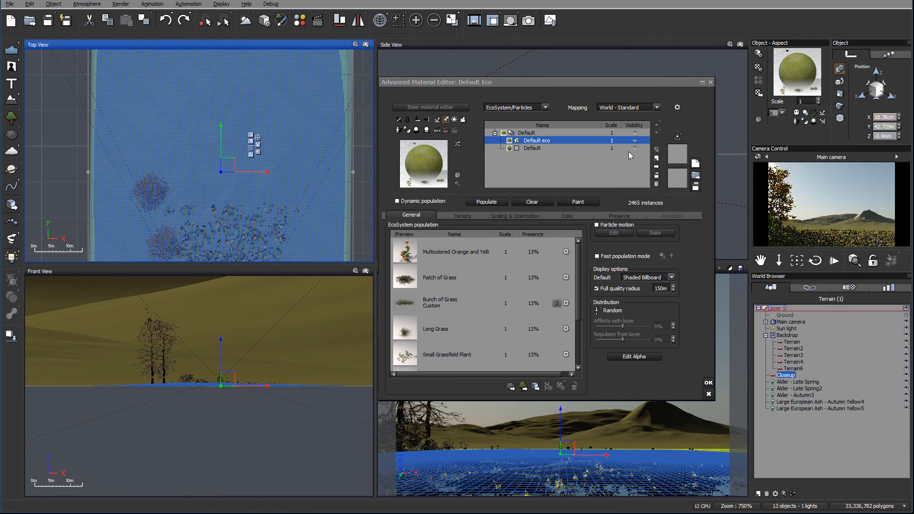
Resume EcoPainter on Default eco and brush more plants around the camera and across both sides.
{"action": "left_click", "coordinate": [577, 202]}
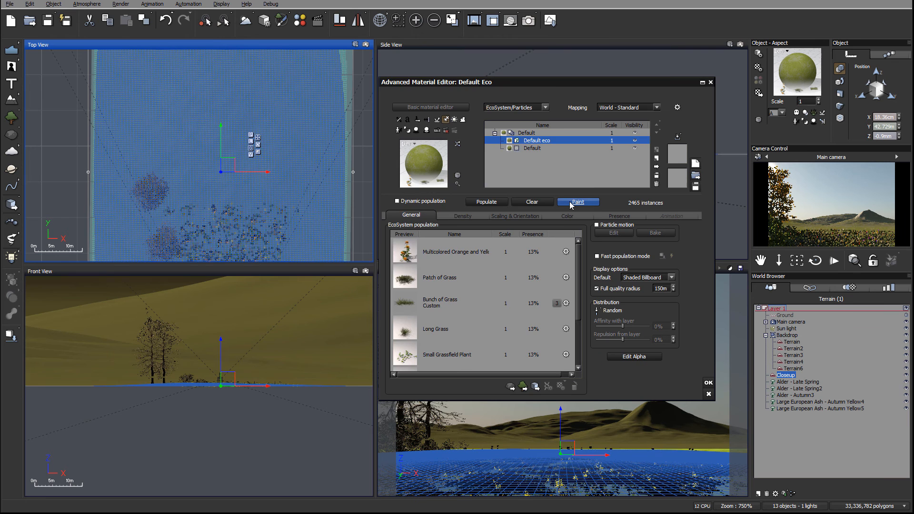
{"action": "left_click", "coordinate": [577, 202]}
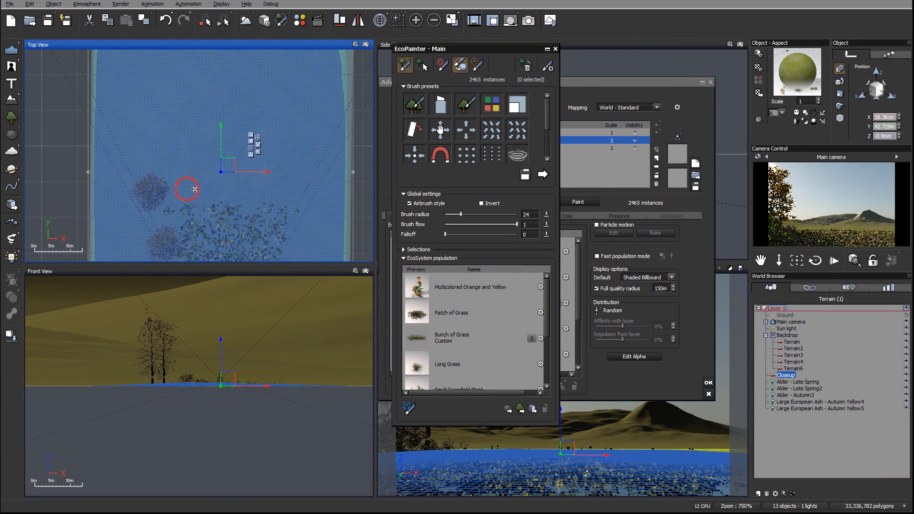
{"action": "left_click_drag", "start_coordinate": [186, 190], "coordinate": [337, 247]}
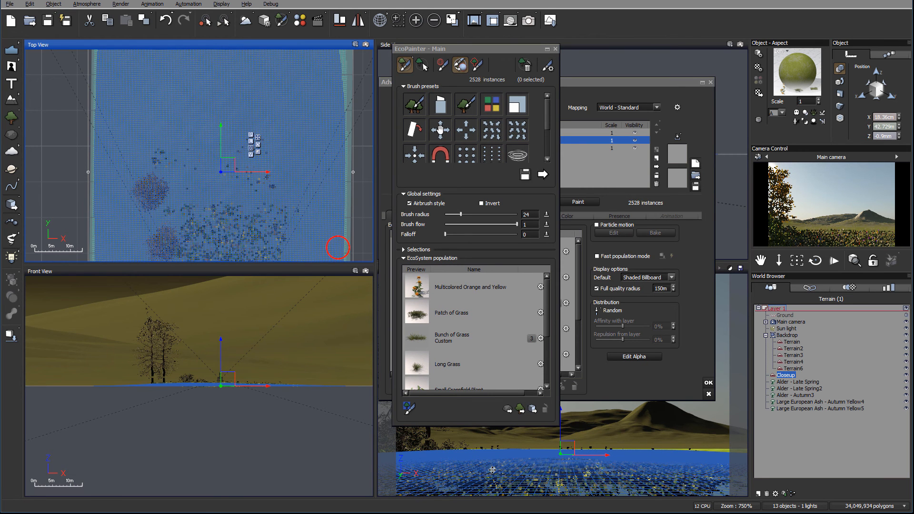
{"action": "mouse_move", "coordinate": [247, 125]}
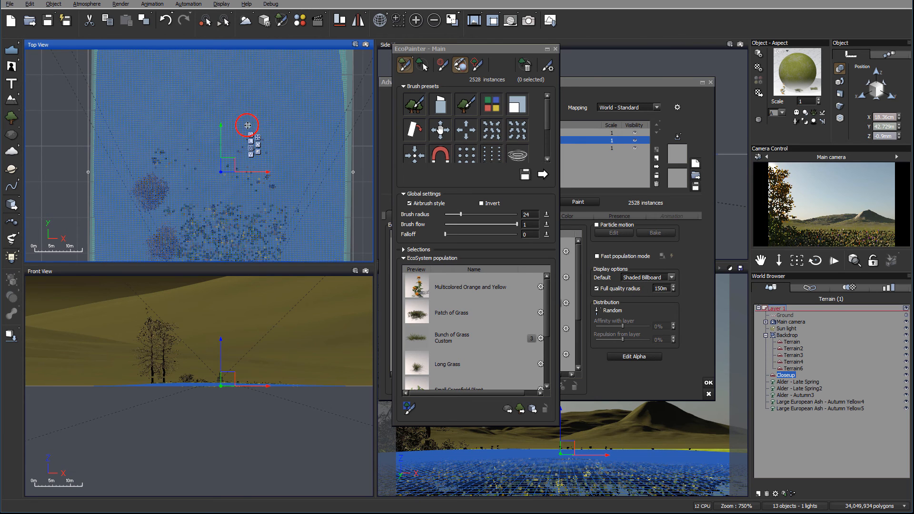
{"action": "left_click_drag", "start_coordinate": [247, 125], "coordinate": [236, 144]}
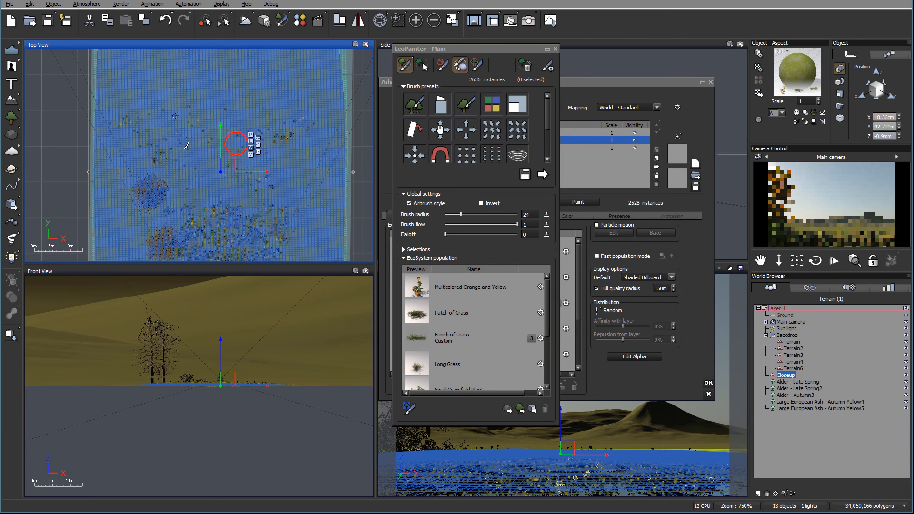
{"action": "left_click_drag", "start_coordinate": [236, 143], "coordinate": [327, 151]}
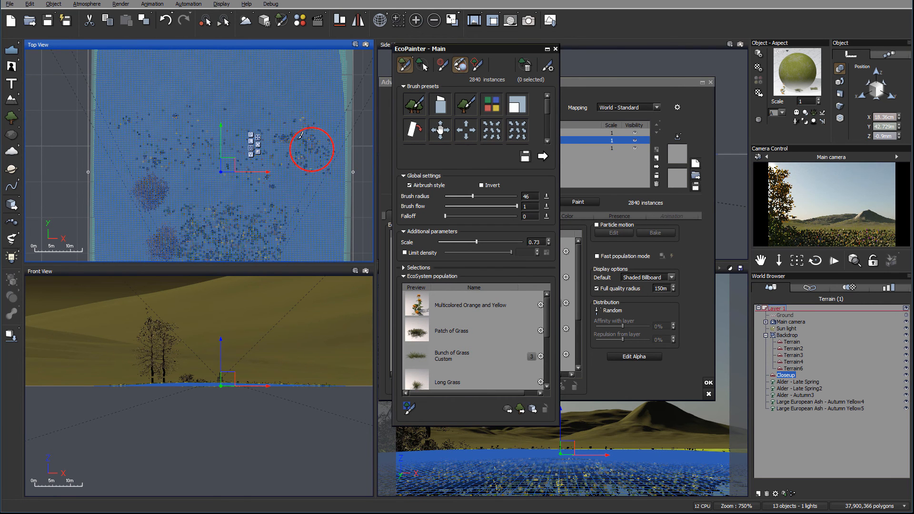
{"action": "left_click_drag", "start_coordinate": [313, 149], "coordinate": [166, 159]}
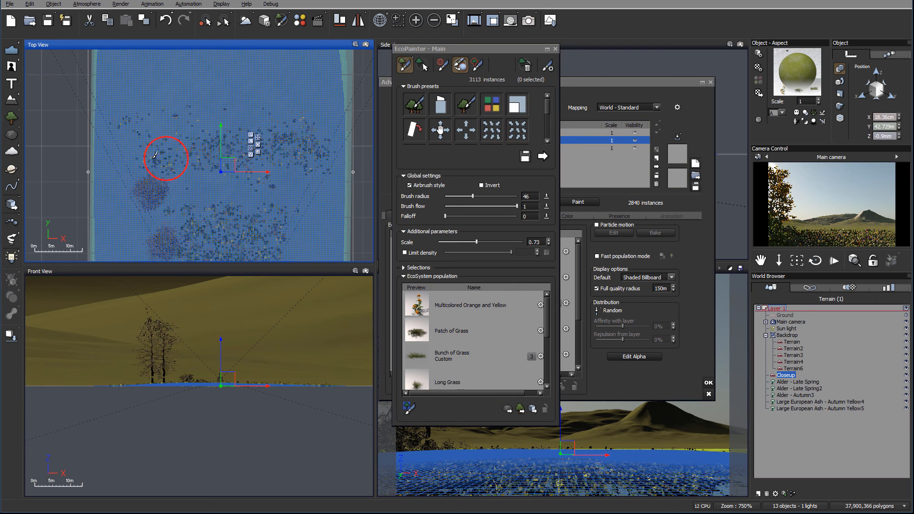
{"action": "left_click_drag", "start_coordinate": [166, 157], "coordinate": [196, 186]}
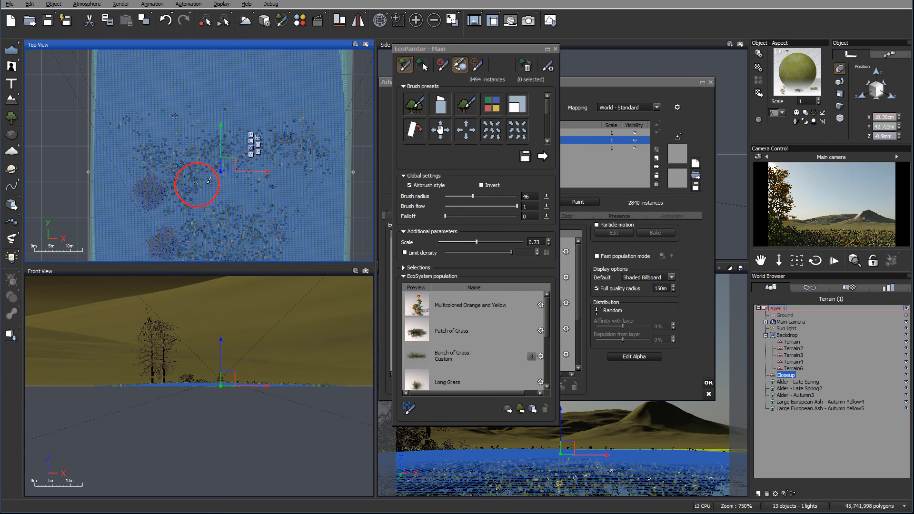
{"action": "left_click_drag", "start_coordinate": [196, 185], "coordinate": [286, 152]}
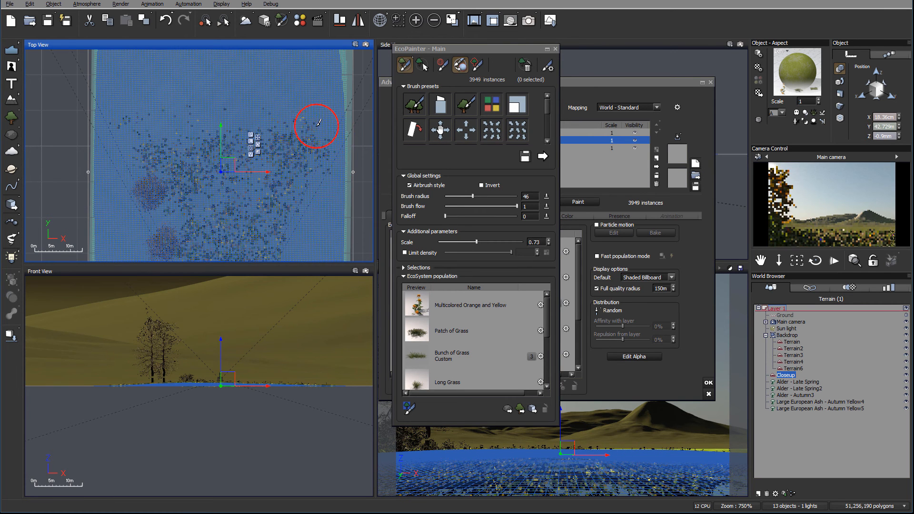
Fill the remaining sparse patches until the ecosystem holds 7,816 grass and flower instances.
{"action": "left_click_drag", "start_coordinate": [316, 127], "coordinate": [297, 134]}
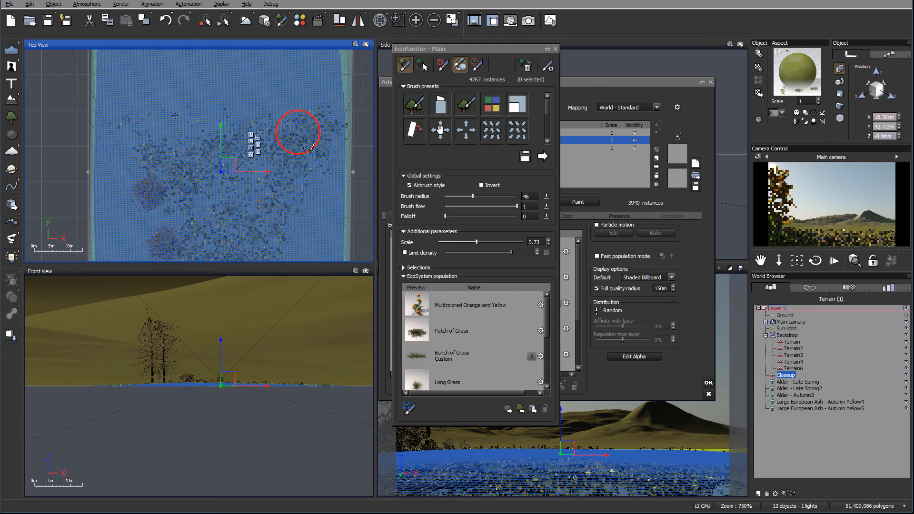
{"action": "left_click_drag", "start_coordinate": [297, 133], "coordinate": [307, 173]}
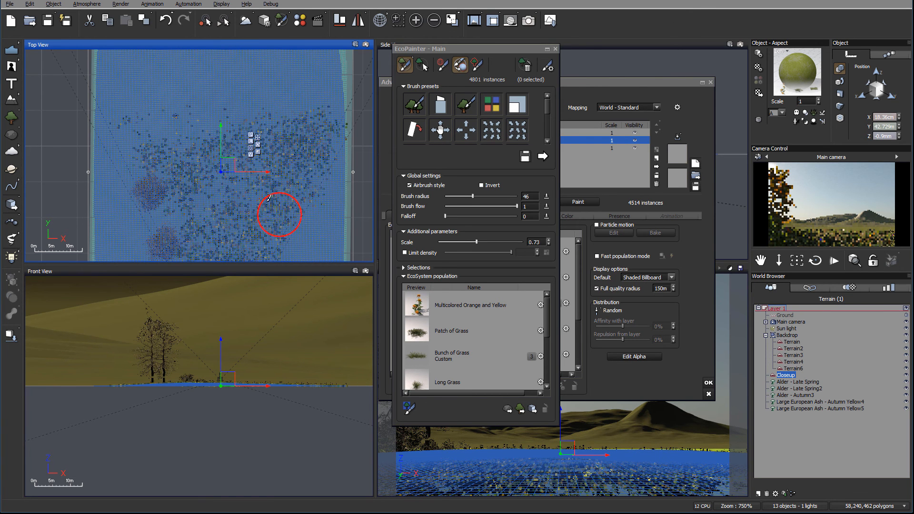
{"action": "left_click_drag", "start_coordinate": [279, 216], "coordinate": [220, 135]}
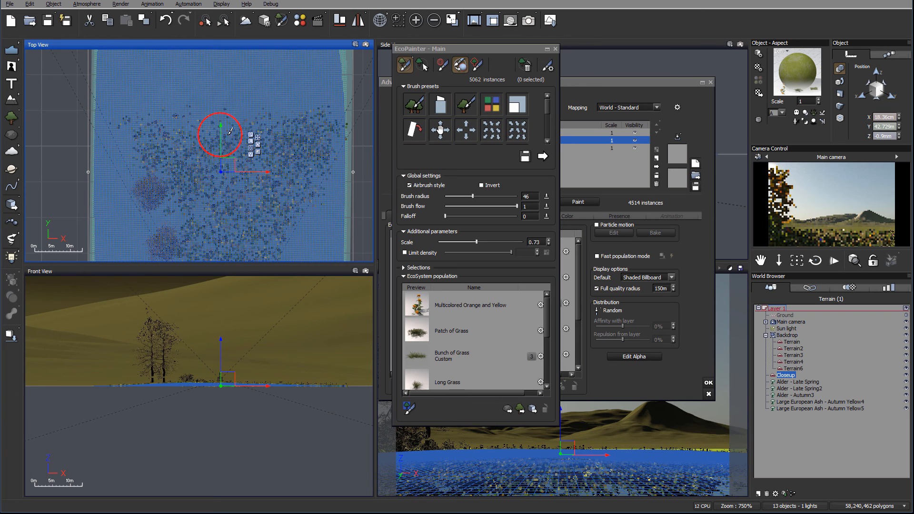
{"action": "left_click_drag", "start_coordinate": [220, 134], "coordinate": [192, 211]}
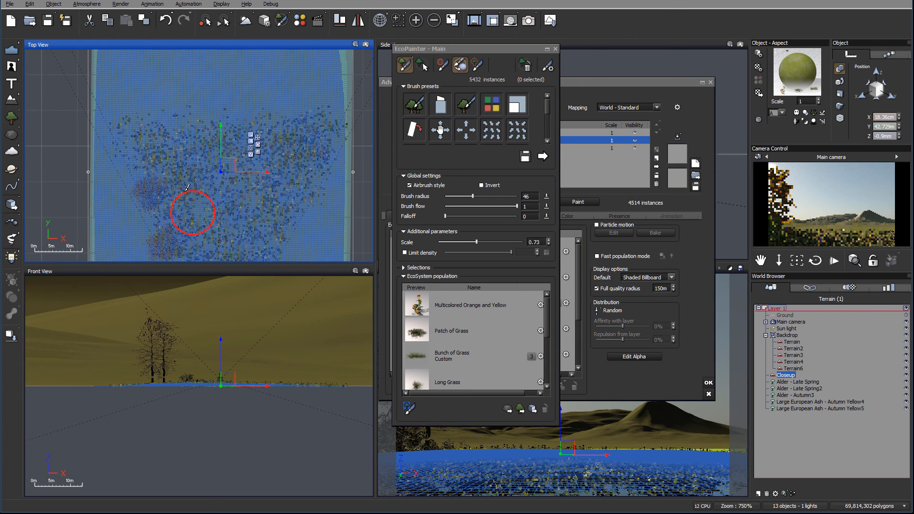
{"action": "left_click_drag", "start_coordinate": [193, 213], "coordinate": [283, 175]}
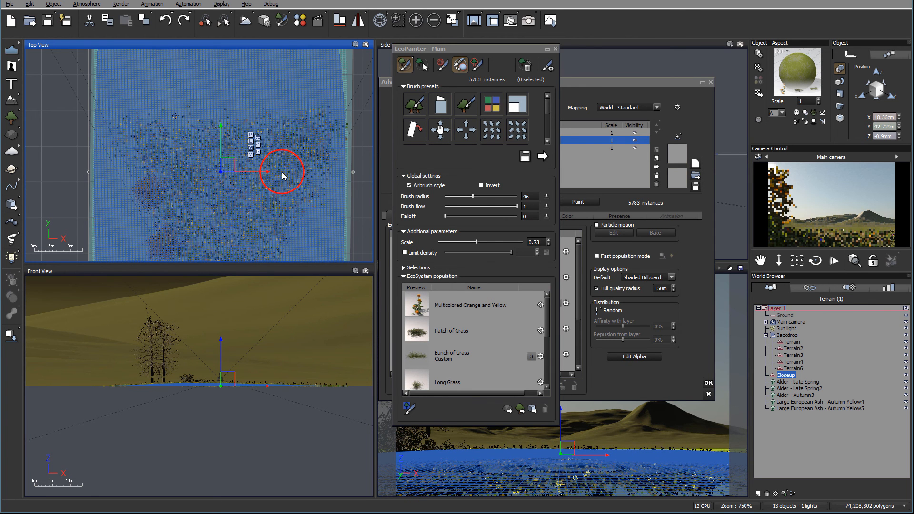
{"action": "left_click_drag", "start_coordinate": [283, 171], "coordinate": [326, 139]}
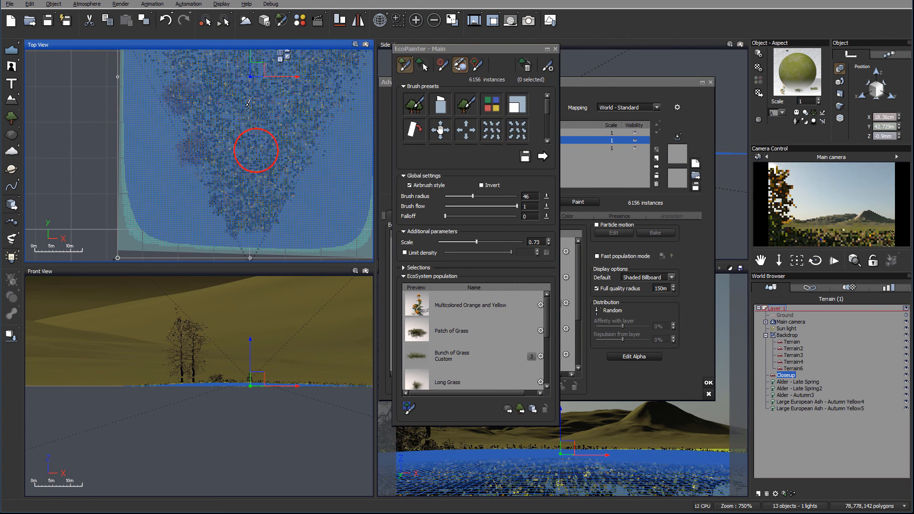
{"action": "left_click_drag", "start_coordinate": [255, 151], "coordinate": [354, 120]}
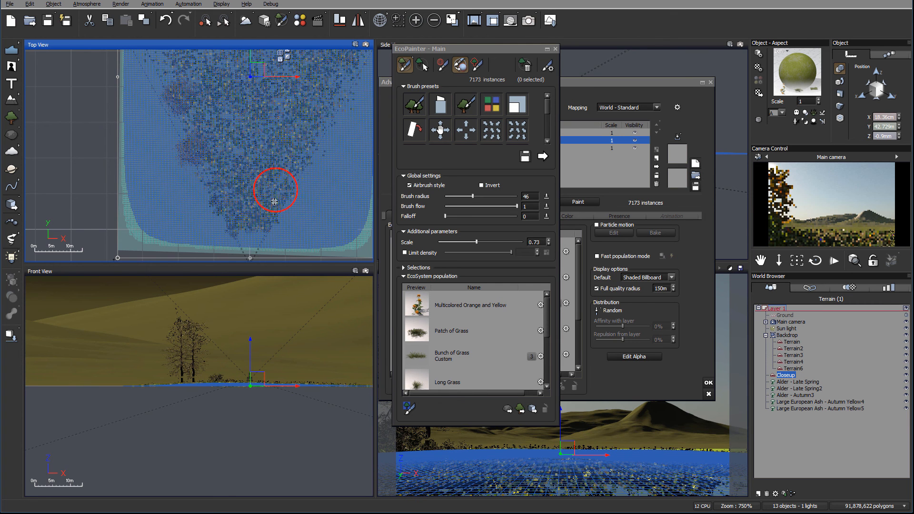
{"action": "mouse_move", "coordinate": [308, 79]}
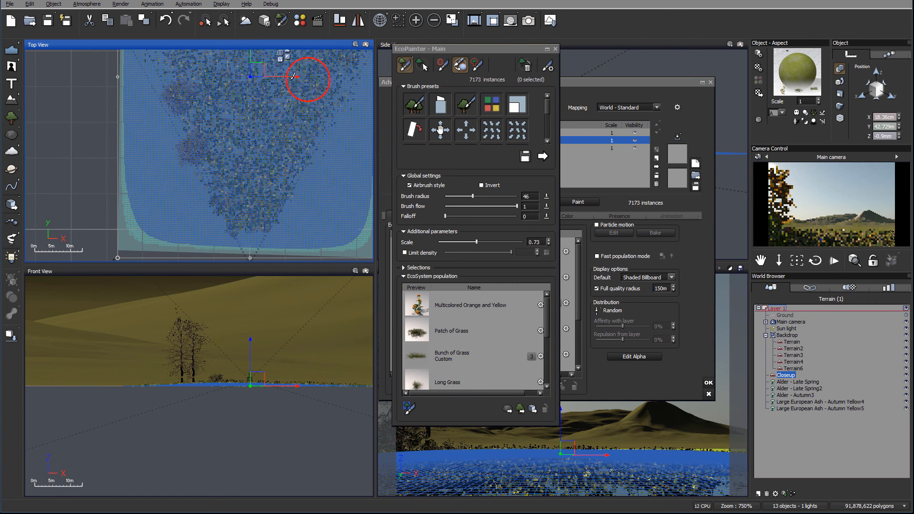
{"action": "left_click_drag", "start_coordinate": [291, 77], "coordinate": [286, 239]}
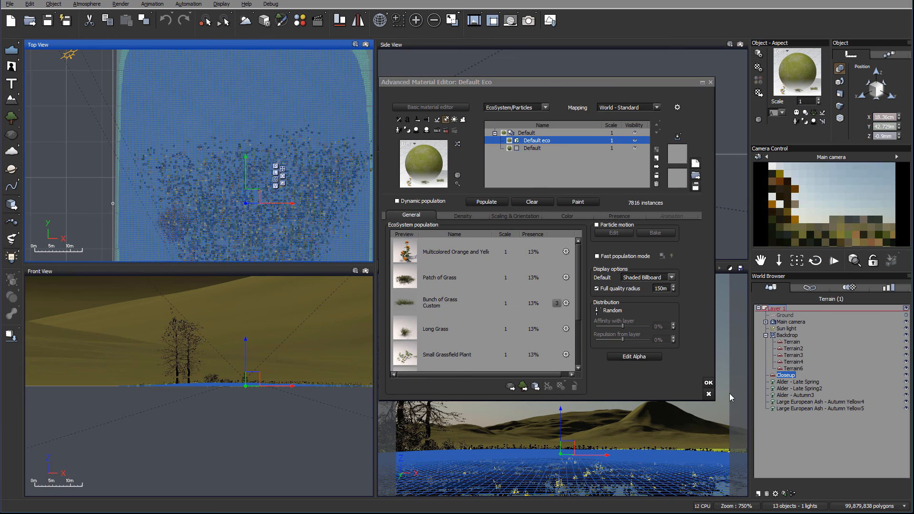
Confirm the Default eco material editor with OK and bring up the Plants library.
{"action": "left_click", "coordinate": [709, 383]}
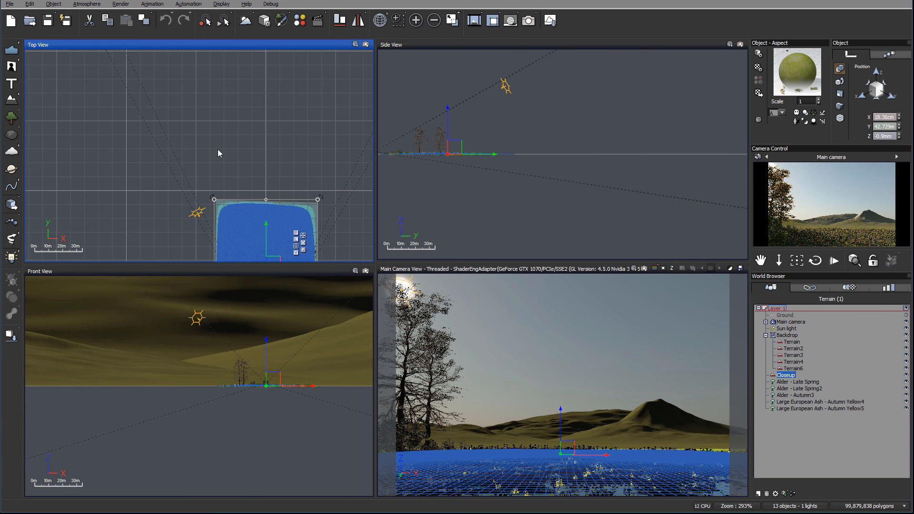
{"action": "mouse_move", "coordinate": [474, 438]}
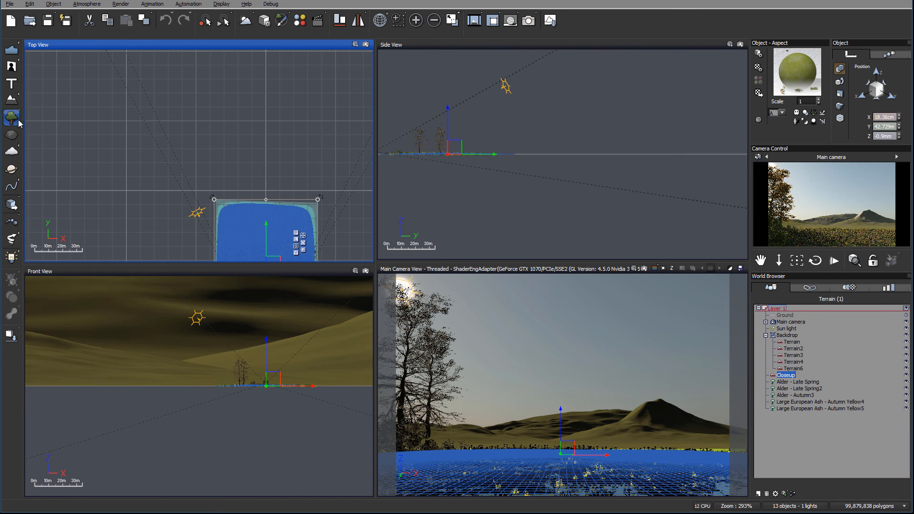
{"action": "left_click", "coordinate": [11, 117]}
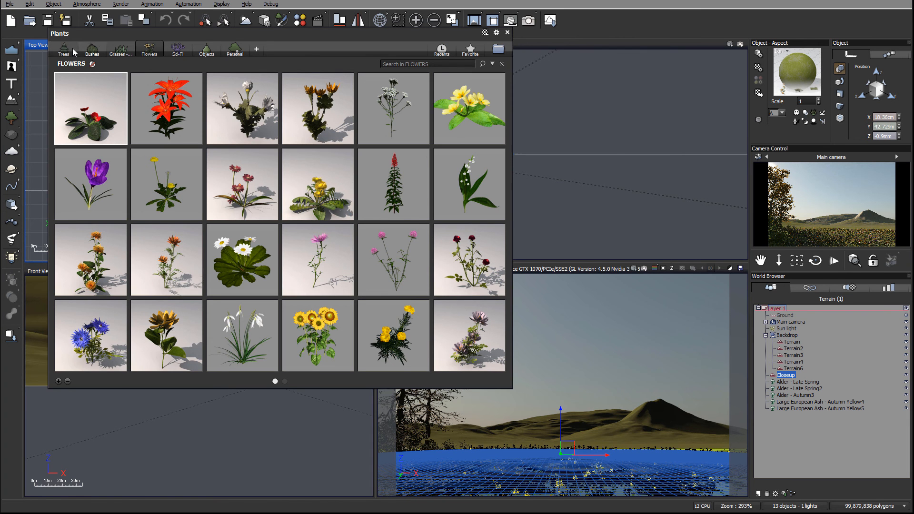
Add a Bulky Conifer, then duplicate and spread four copies far back on the plain behind the flower field.
{"action": "left_click", "coordinate": [64, 50]}
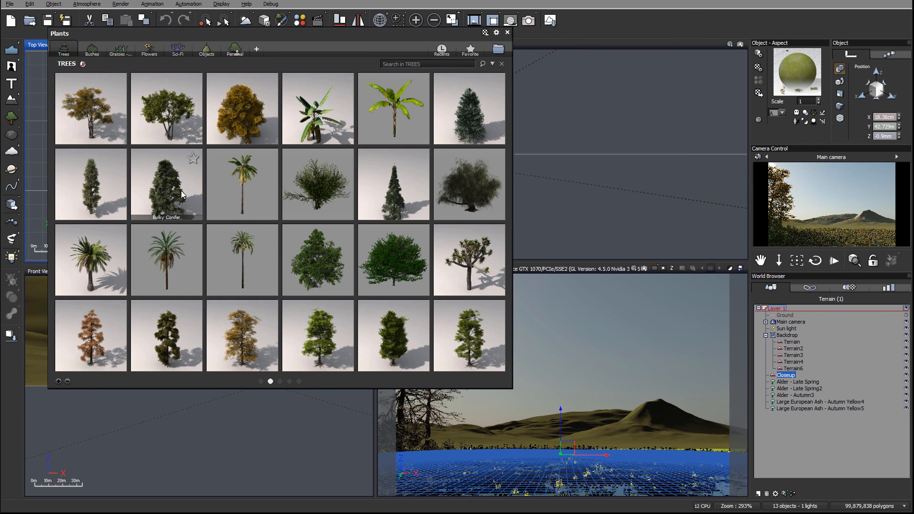
{"action": "mouse_move", "coordinate": [481, 202]}
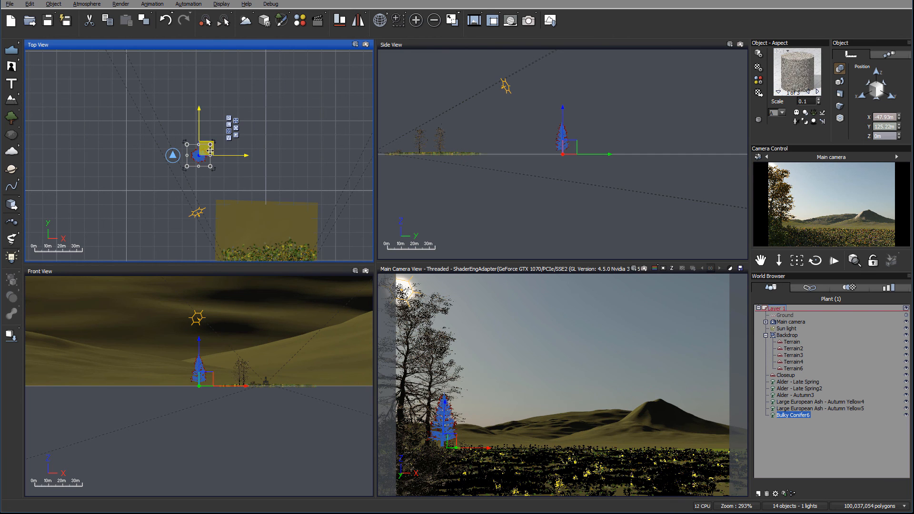
{"action": "left_click_drag", "start_coordinate": [206, 153], "coordinate": [225, 153]}
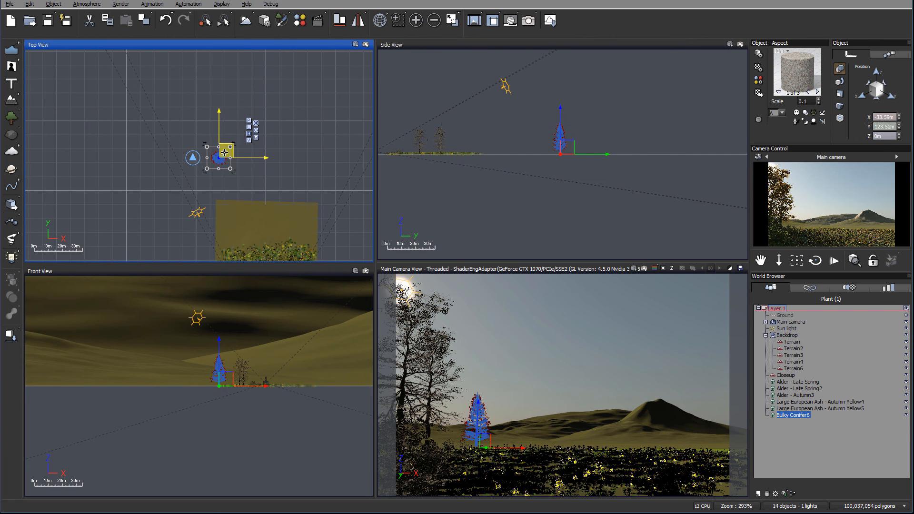
{"action": "left_click_drag", "start_coordinate": [223, 153], "coordinate": [198, 94]}
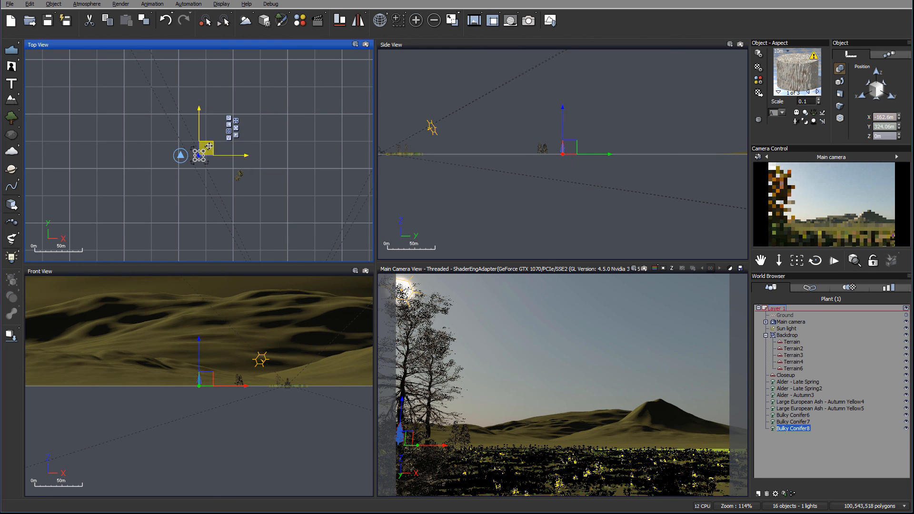
{"action": "left_click_drag", "start_coordinate": [201, 155], "coordinate": [248, 204]}
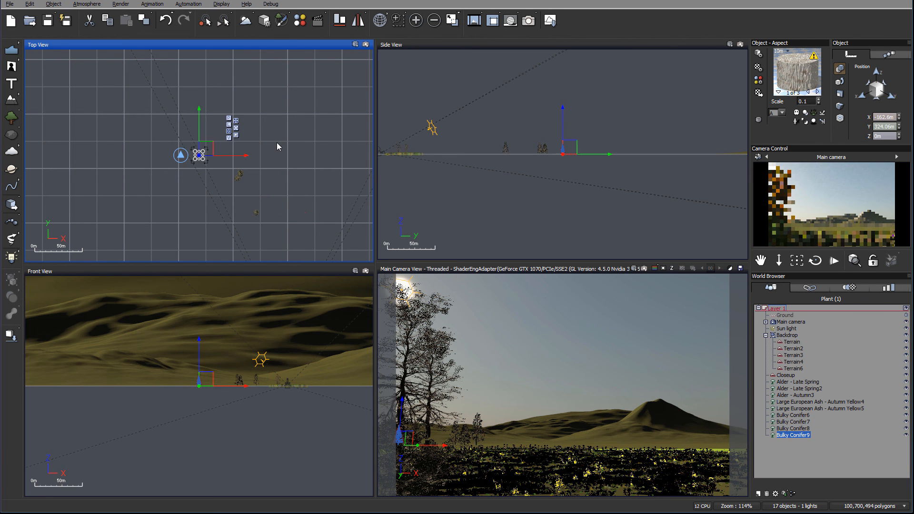
{"action": "left_click_drag", "start_coordinate": [200, 153], "coordinate": [223, 123]}
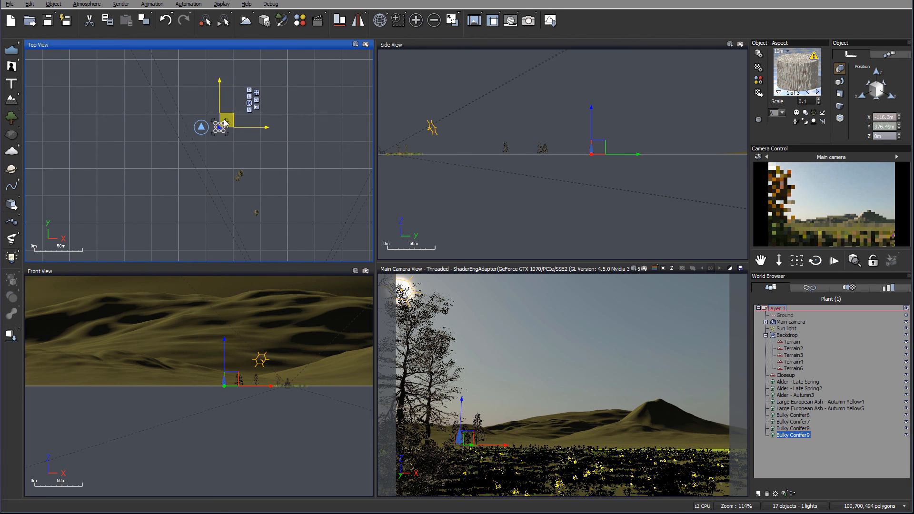
{"action": "left_click_drag", "start_coordinate": [219, 123], "coordinate": [253, 105]}
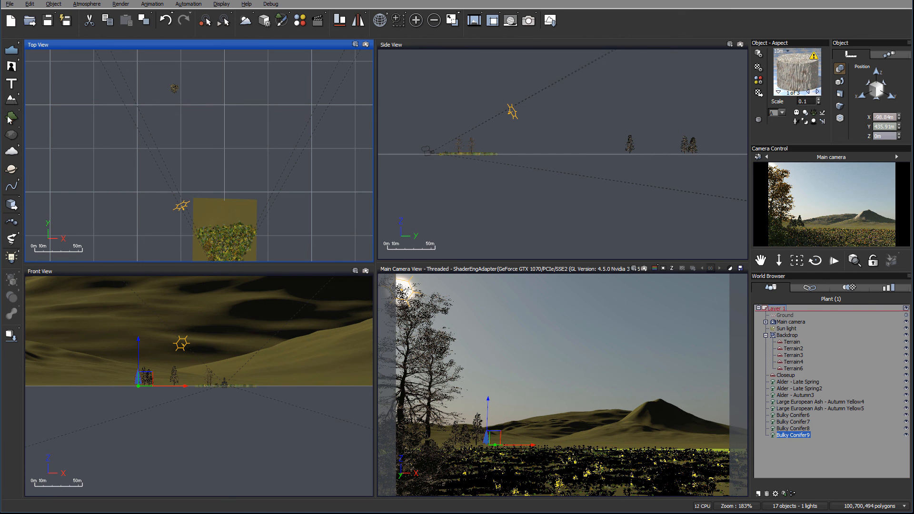
Add Large European Ash - Spring Bright Green trees, duplicating to four with one framing the left of the camera.
{"action": "left_click", "coordinate": [10, 118]}
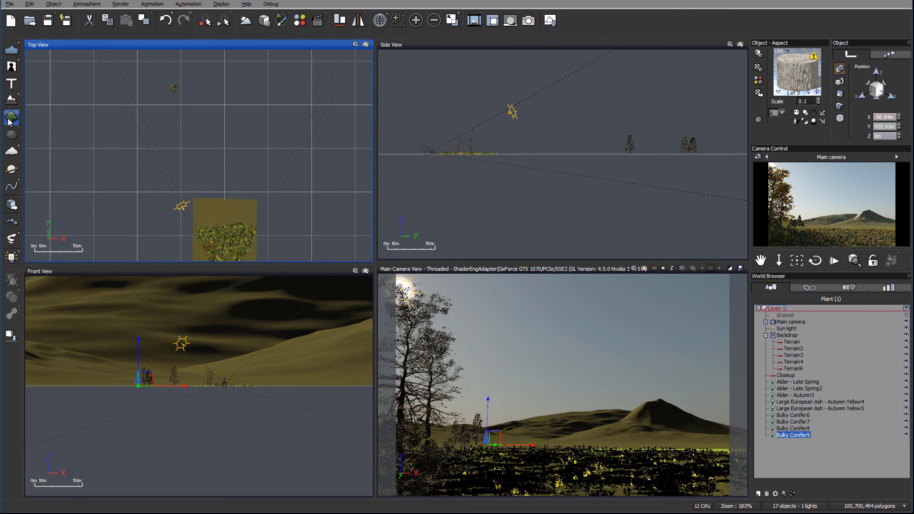
{"action": "left_click", "coordinate": [10, 116]}
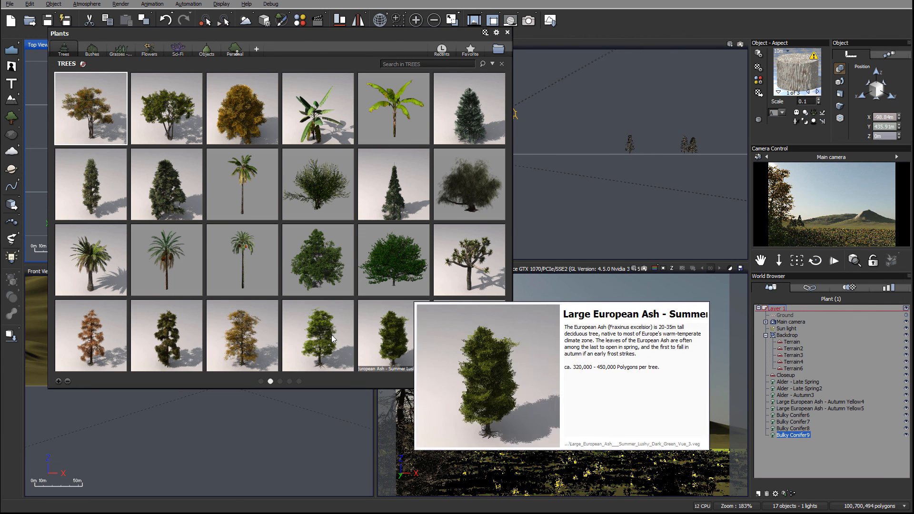
{"action": "left_click", "coordinate": [506, 32]}
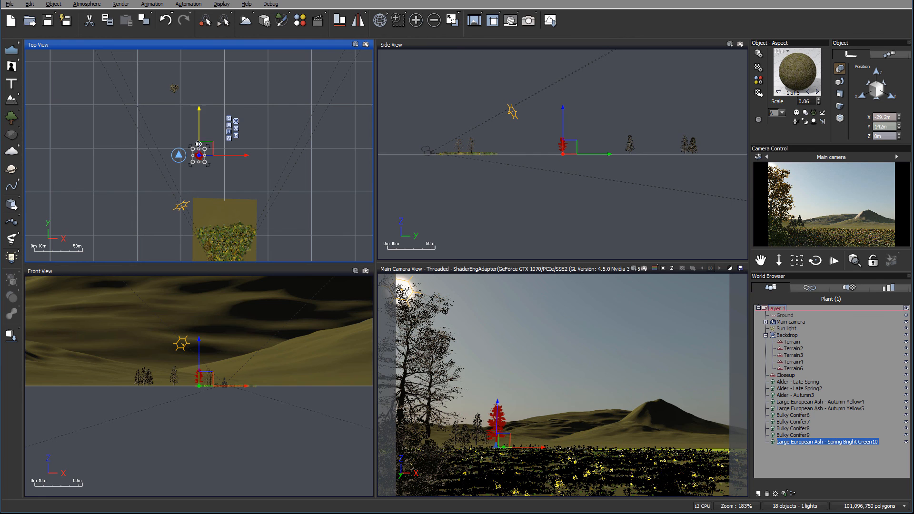
{"action": "left_click_drag", "start_coordinate": [198, 154], "coordinate": [274, 166]}
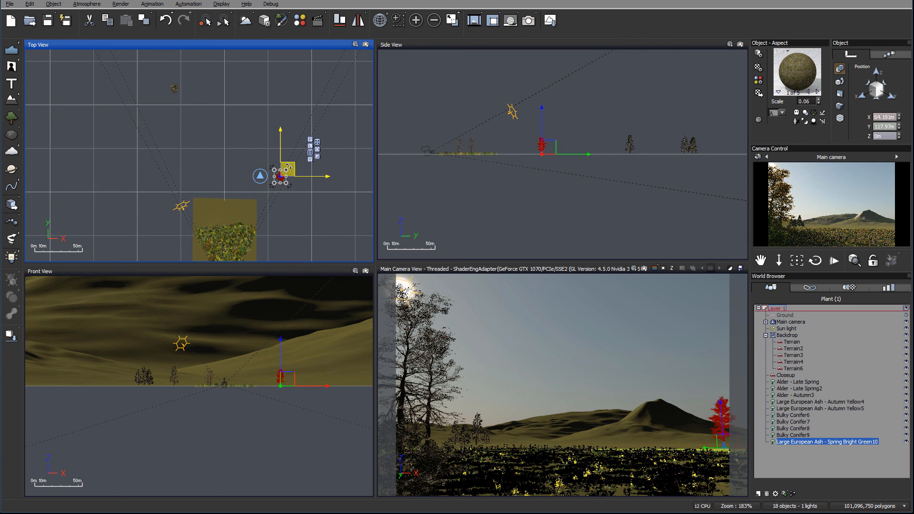
{"action": "left_click_drag", "start_coordinate": [286, 170], "coordinate": [275, 172]}
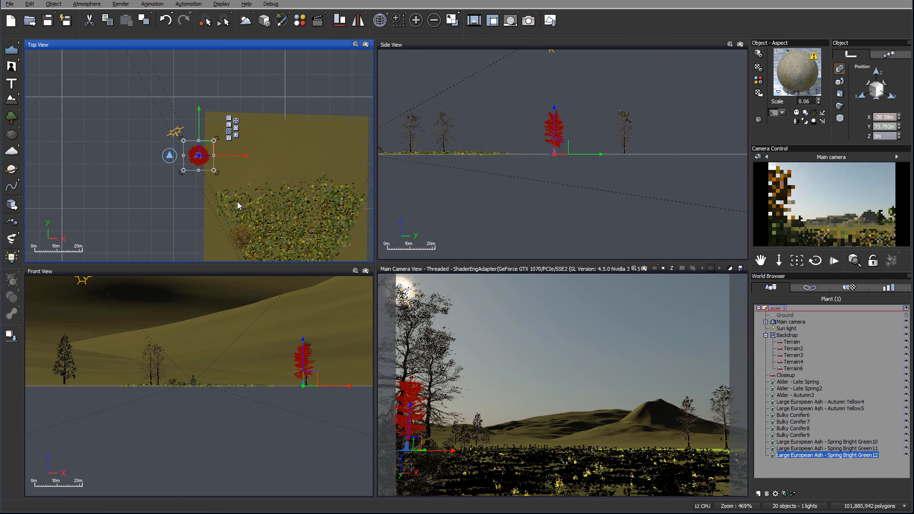
{"action": "left_click_drag", "start_coordinate": [198, 155], "coordinate": [230, 228]}
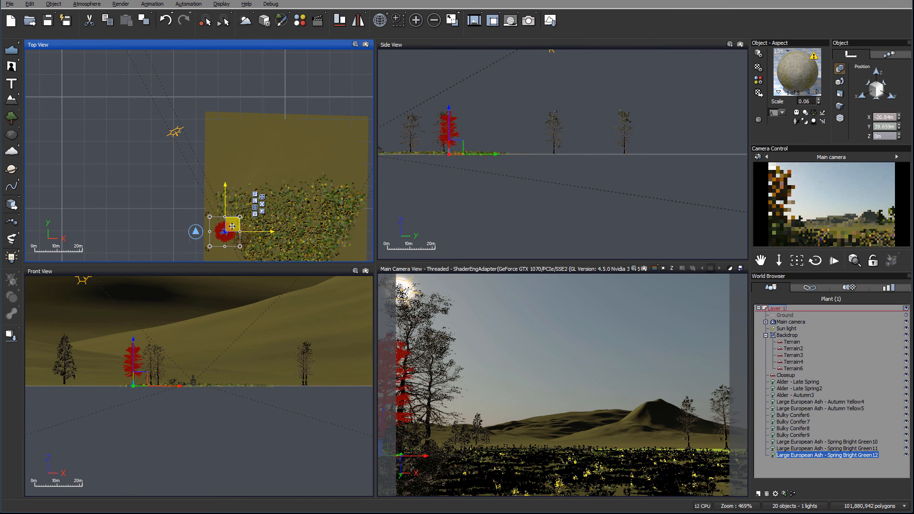
{"action": "left_click_drag", "start_coordinate": [234, 226], "coordinate": [245, 230]}
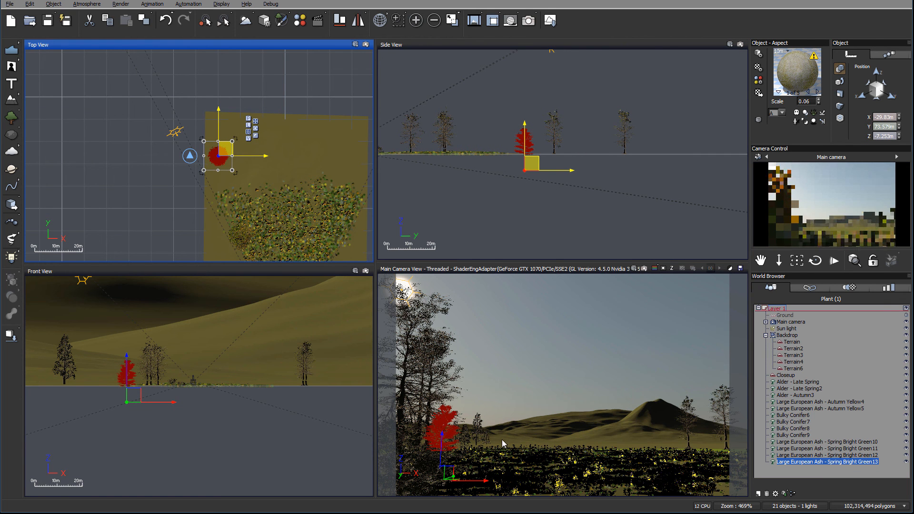
{"action": "left_click", "coordinate": [527, 21]}
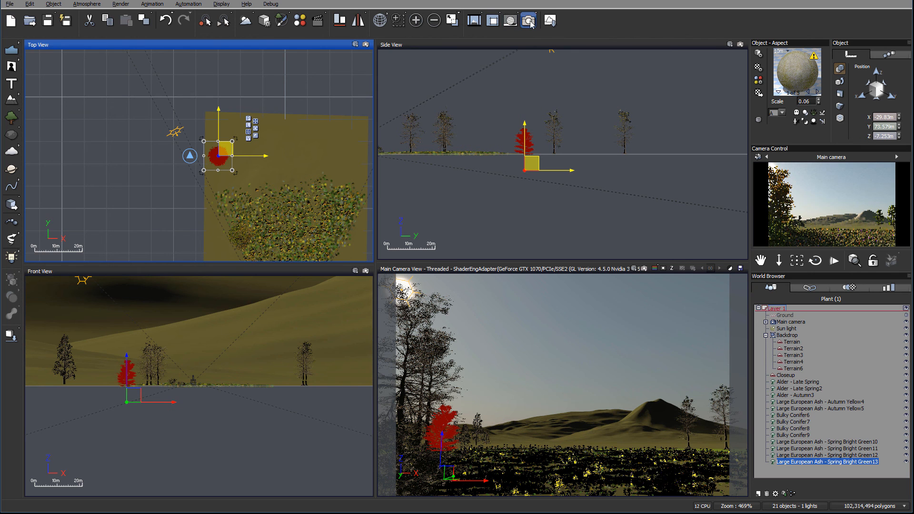
Run a test render from the main camera, dismissing the gamma notice and Post Render Options.
{"action": "left_click", "coordinate": [528, 20]}
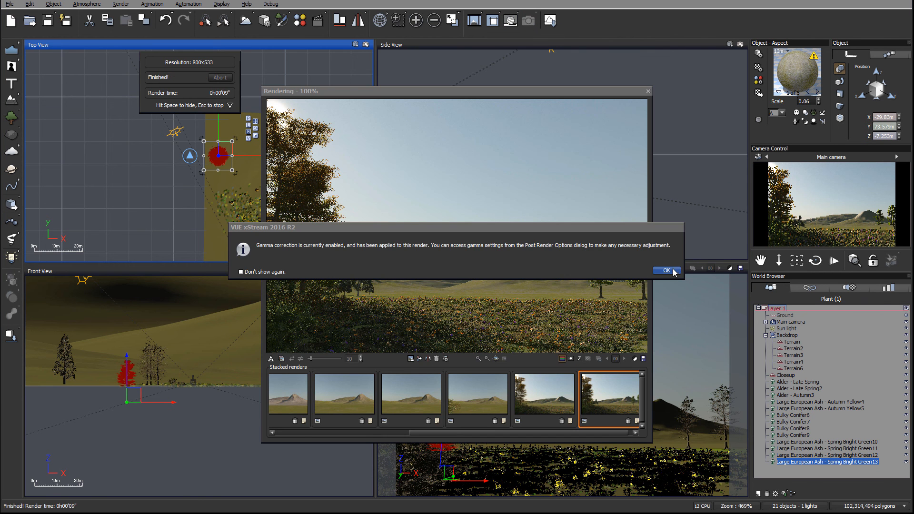
{"action": "left_click", "coordinate": [666, 271]}
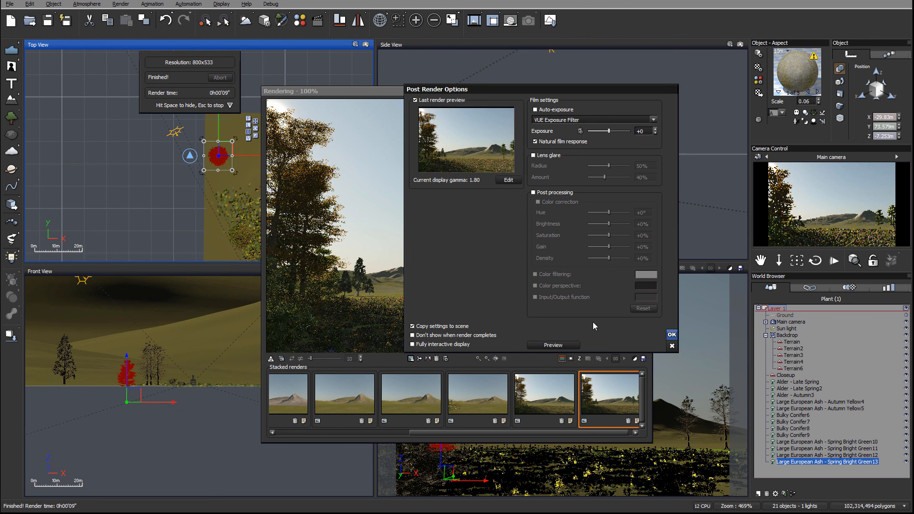
{"action": "left_click", "coordinate": [672, 334]}
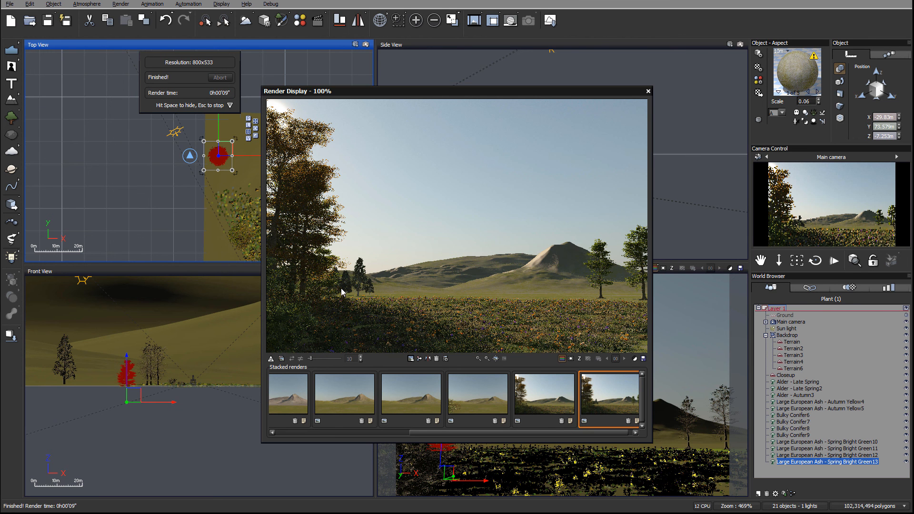
{"action": "mouse_move", "coordinate": [657, 296]}
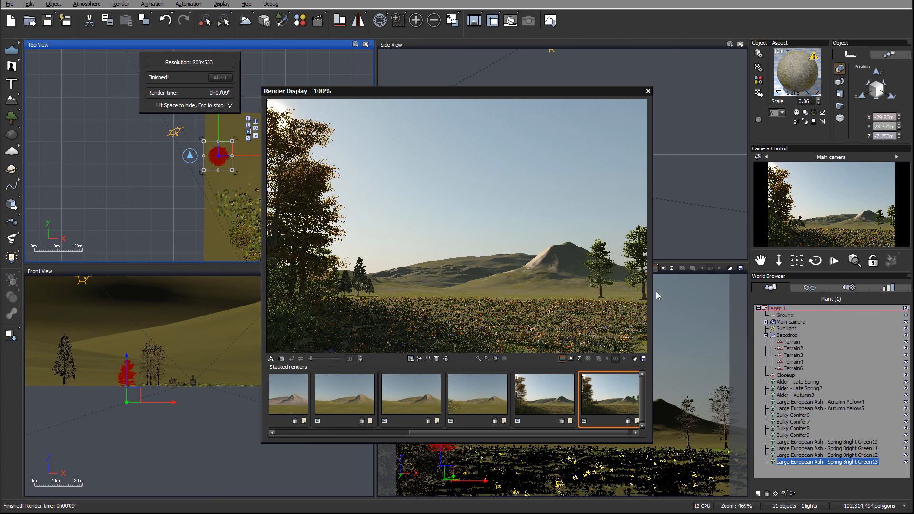
{"action": "mouse_move", "coordinate": [648, 299]}
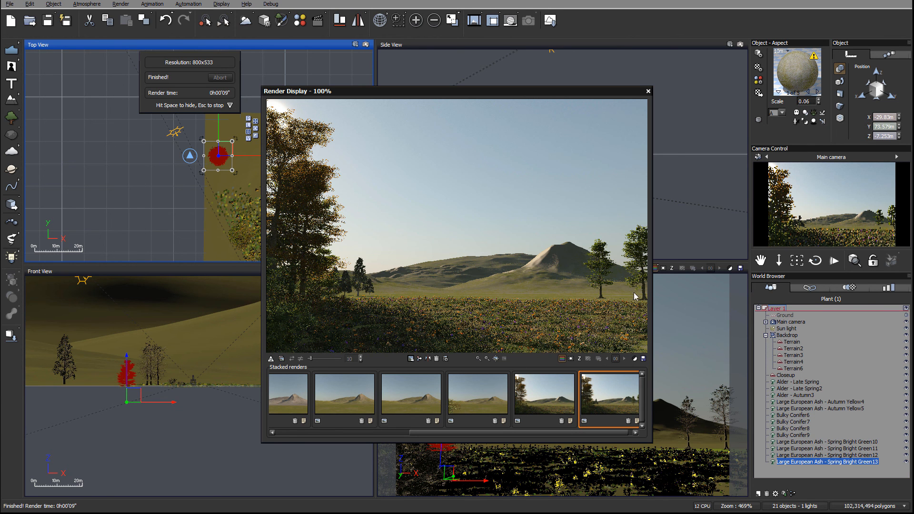
{"action": "mouse_move", "coordinate": [638, 289]}
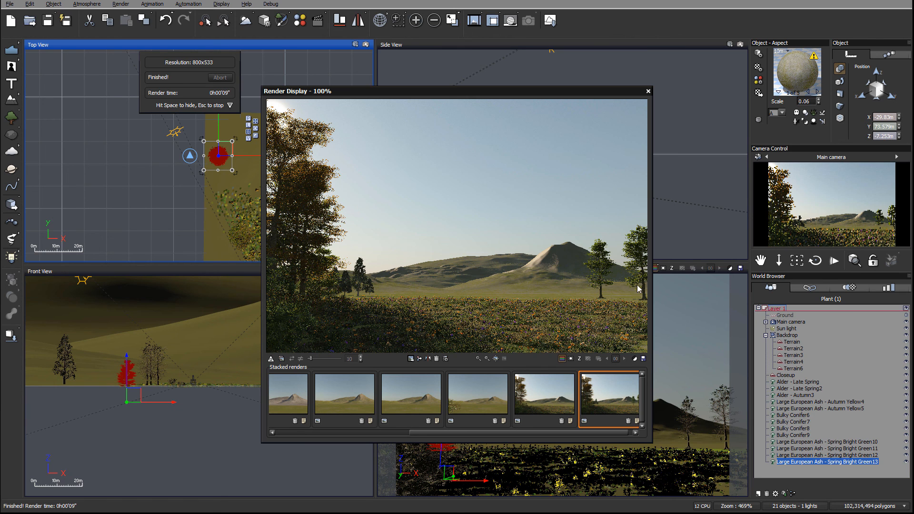
{"action": "mouse_move", "coordinate": [381, 294]}
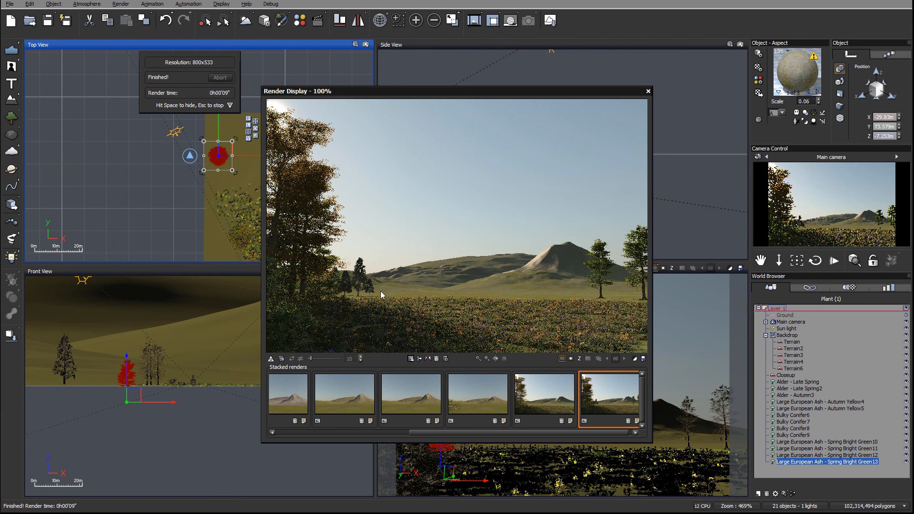
{"action": "mouse_move", "coordinate": [604, 296]}
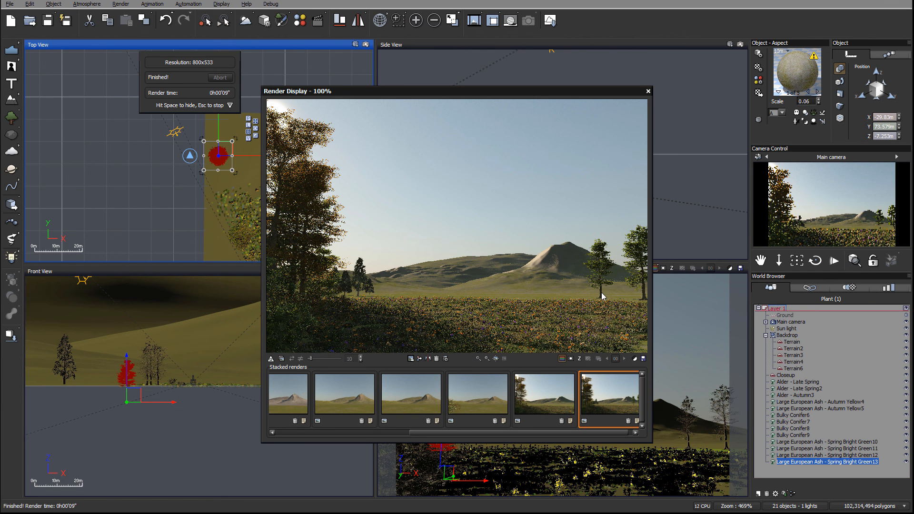
{"action": "mouse_move", "coordinate": [346, 236]}
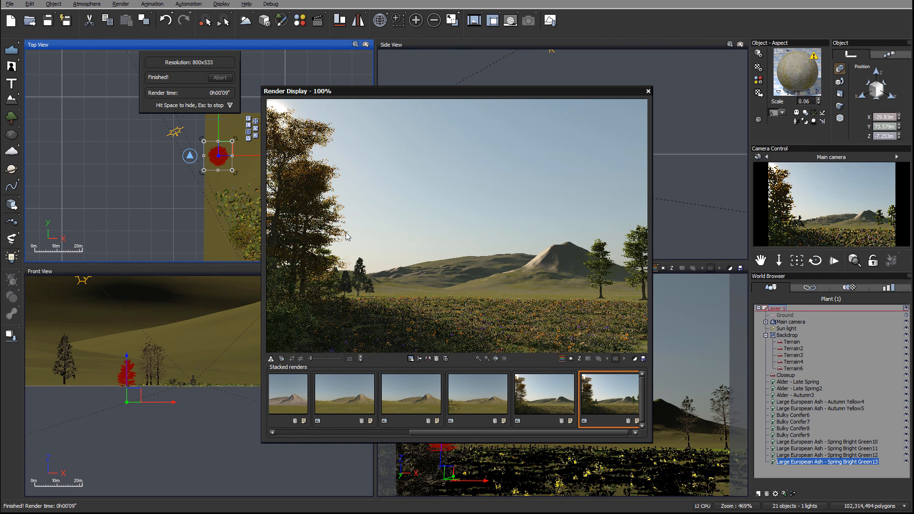
{"action": "mouse_move", "coordinate": [441, 243]}
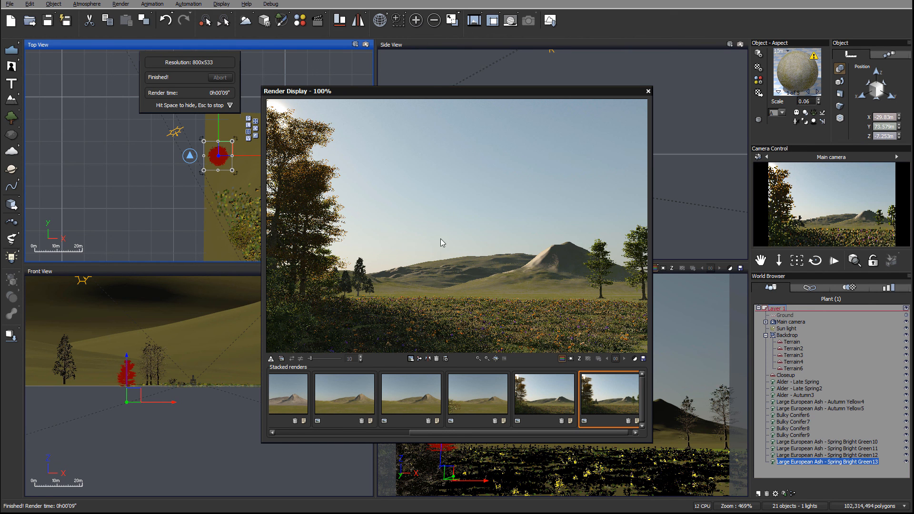
{"action": "mouse_move", "coordinate": [383, 306]}
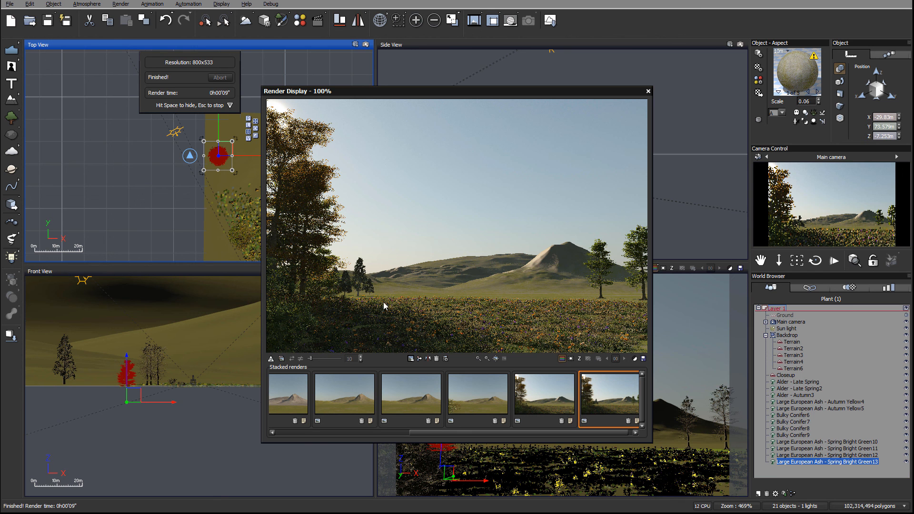
{"action": "mouse_move", "coordinate": [500, 259]}
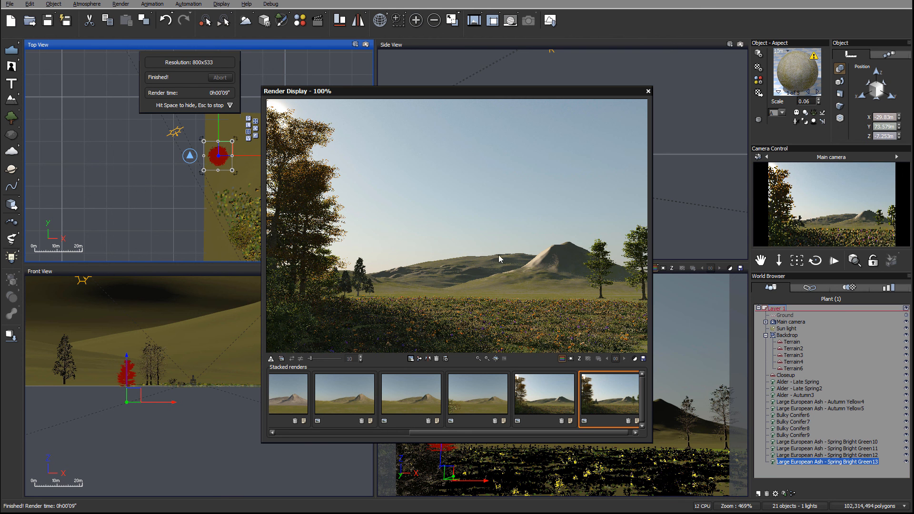